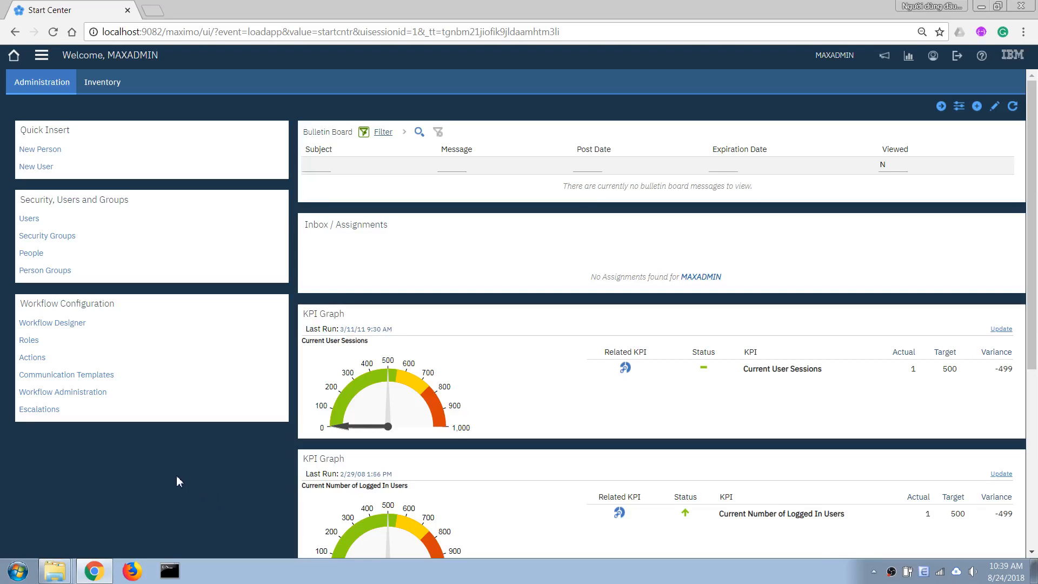
{"action": "mouse_move", "coordinate": [175, 478]}
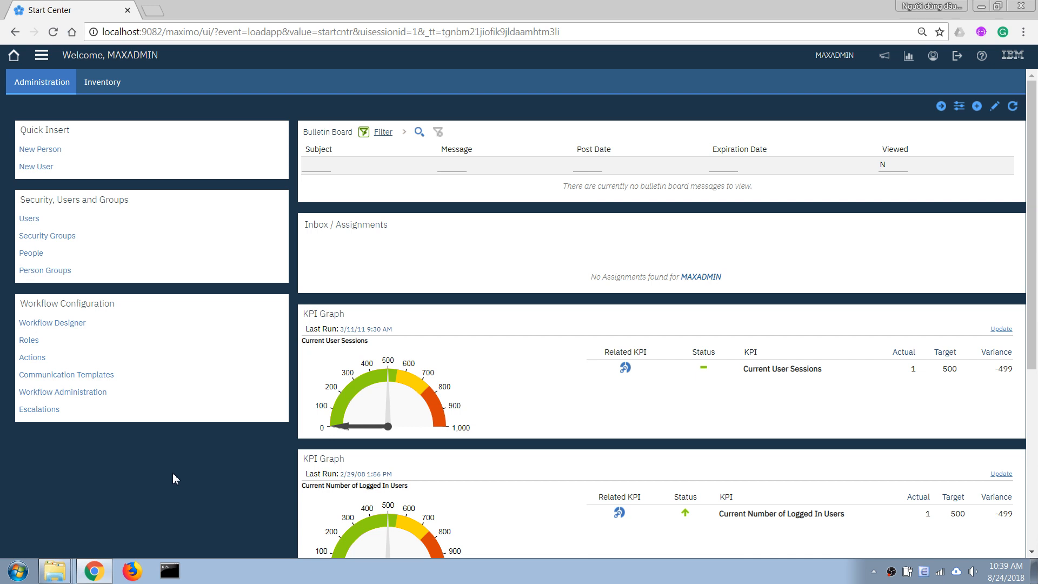
{"action": "mouse_move", "coordinate": [153, 471]}
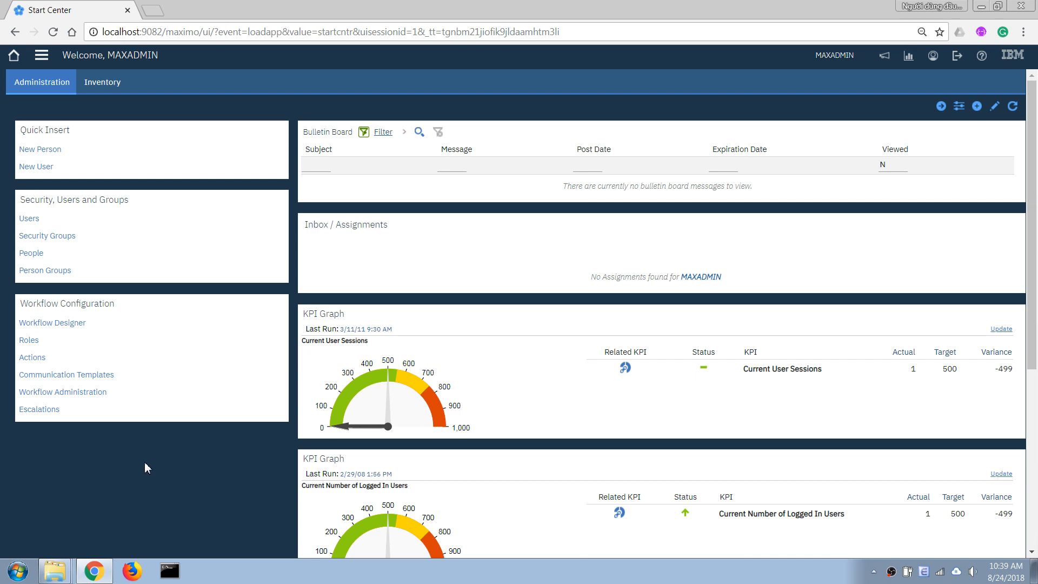
{"action": "mouse_move", "coordinate": [42, 55]}
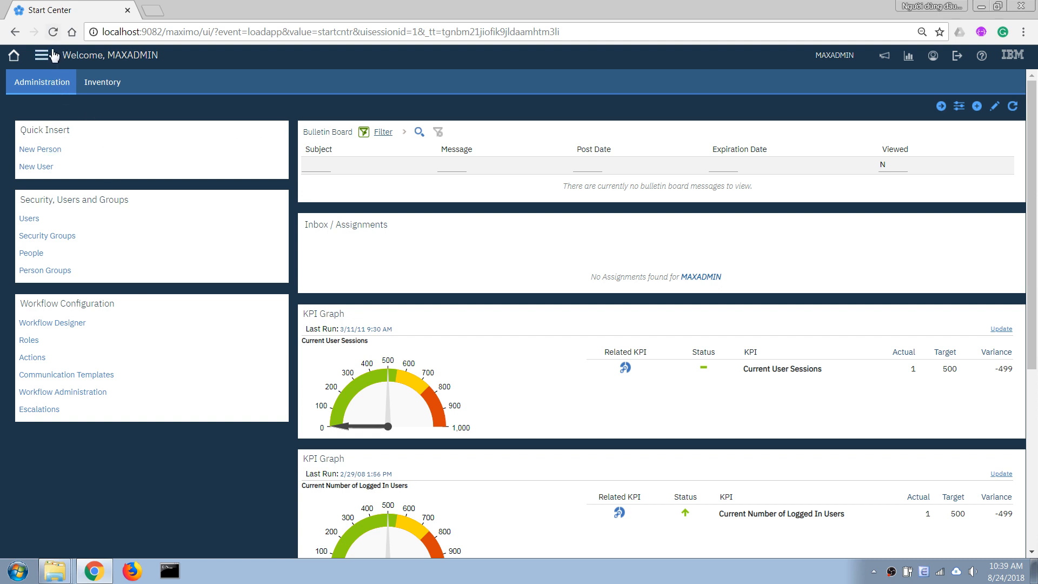
Open asset 1004, the Fire Extinguisher, from the Assets application.
{"action": "left_click", "coordinate": [44, 56]}
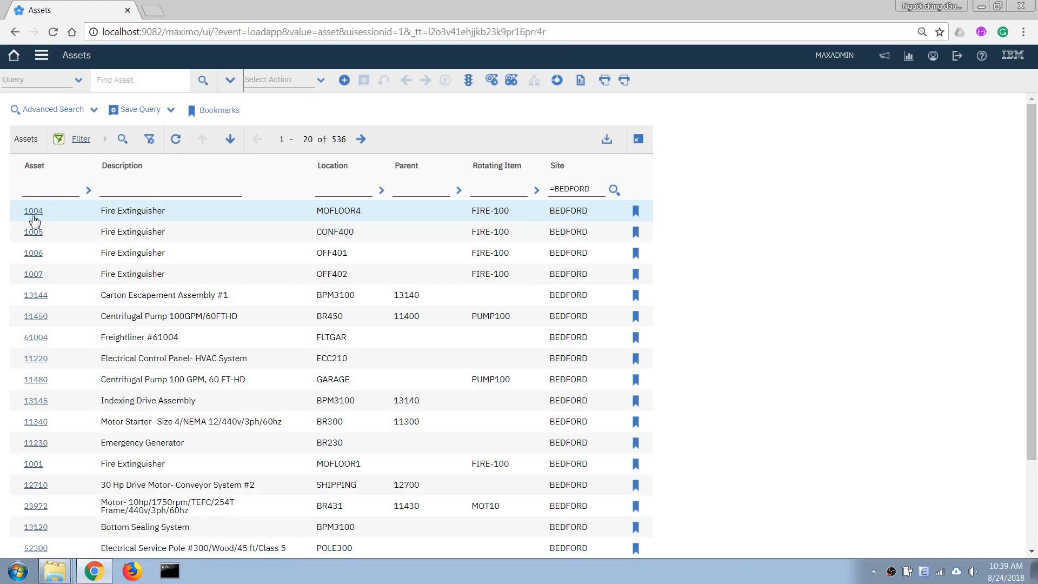
{"action": "left_click", "coordinate": [33, 211]}
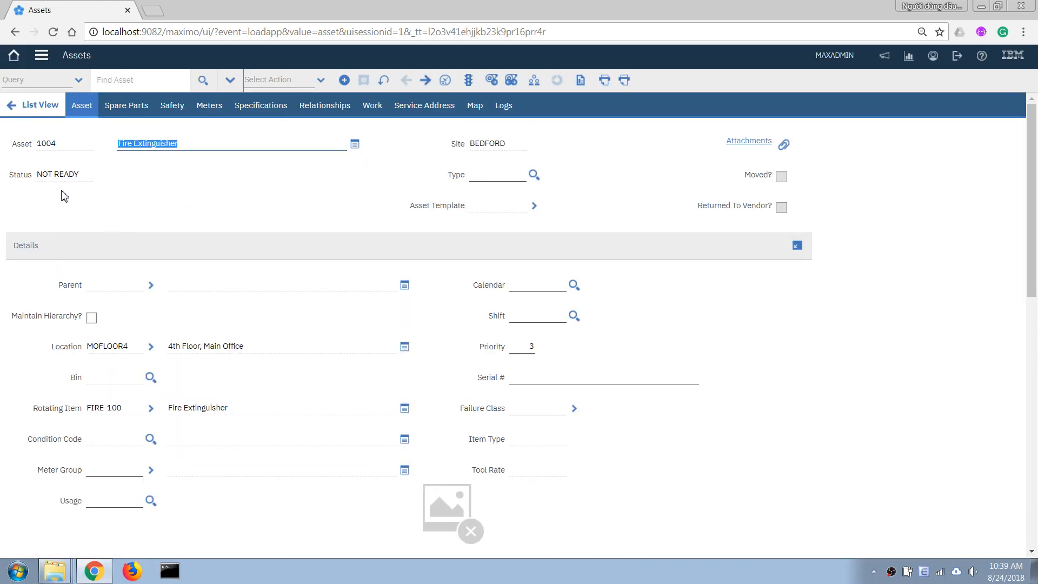
{"action": "mouse_move", "coordinate": [32, 198]}
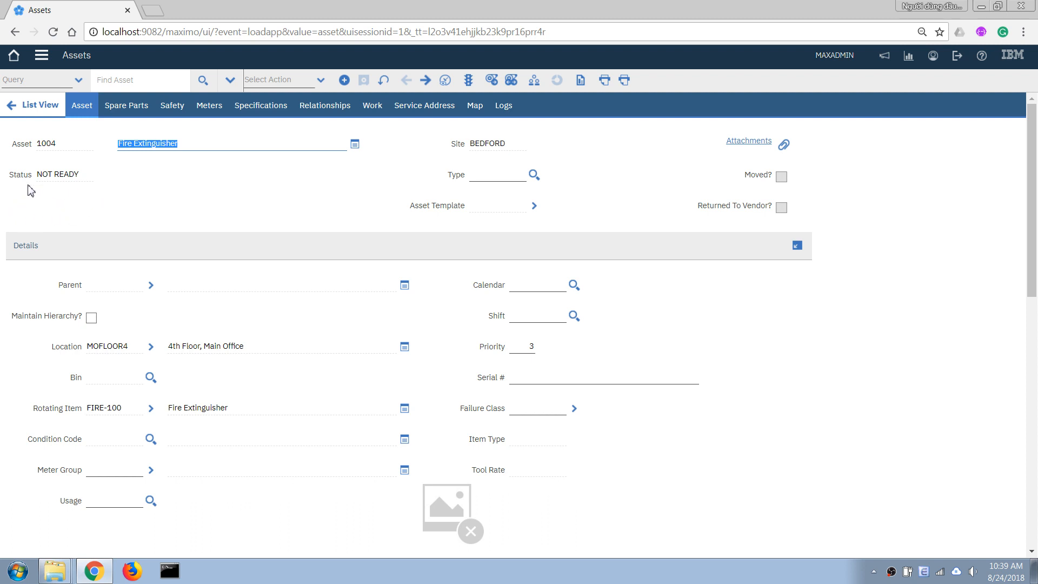
{"action": "mouse_move", "coordinate": [81, 210]}
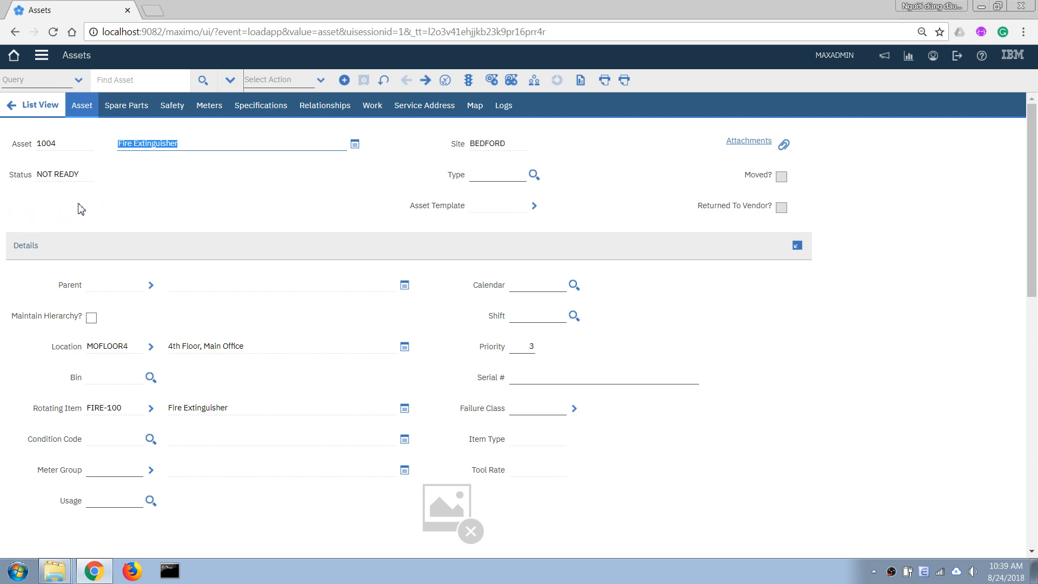
{"action": "mouse_move", "coordinate": [88, 200]}
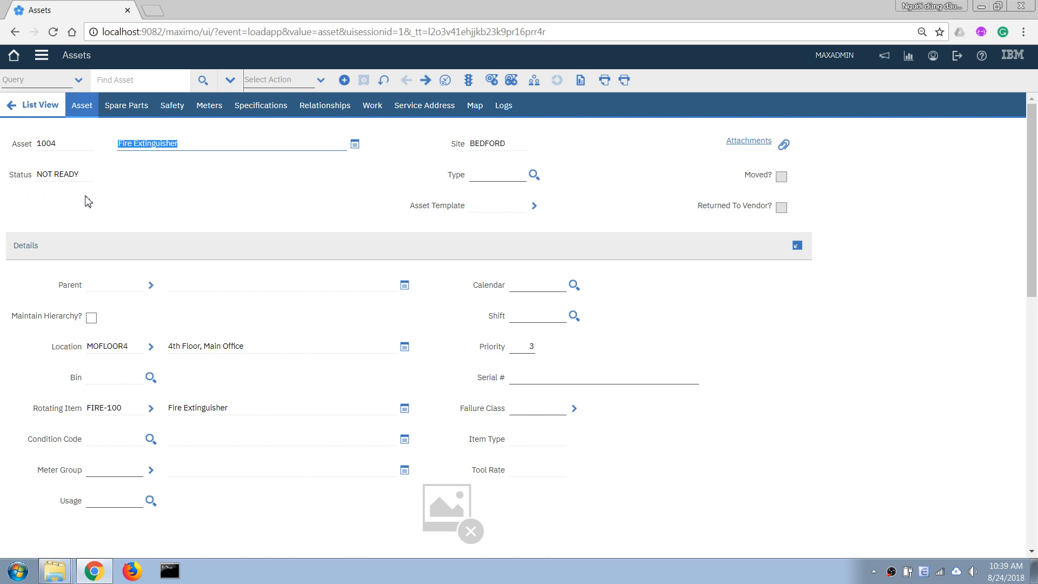
{"action": "mouse_move", "coordinate": [44, 127]}
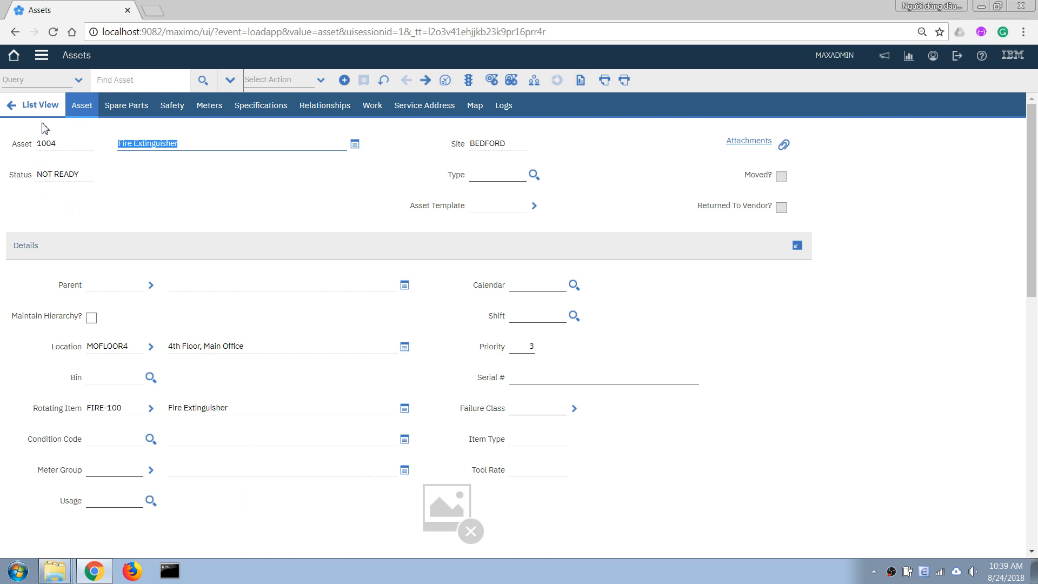
Show System Configuration > Platform Configuration in the applications menu.
{"action": "left_click", "coordinate": [41, 55]}
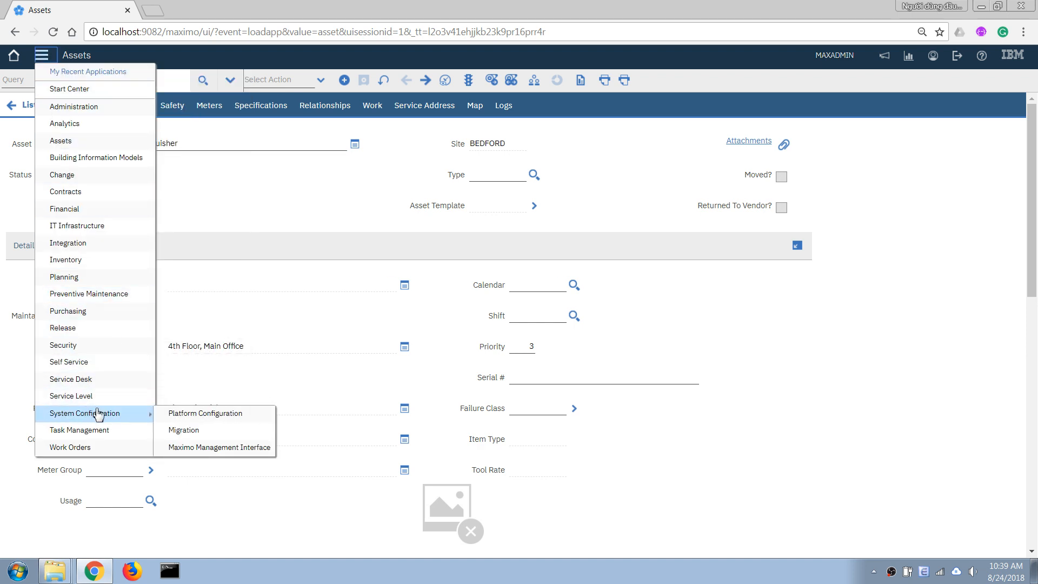
{"action": "mouse_move", "coordinate": [205, 413]}
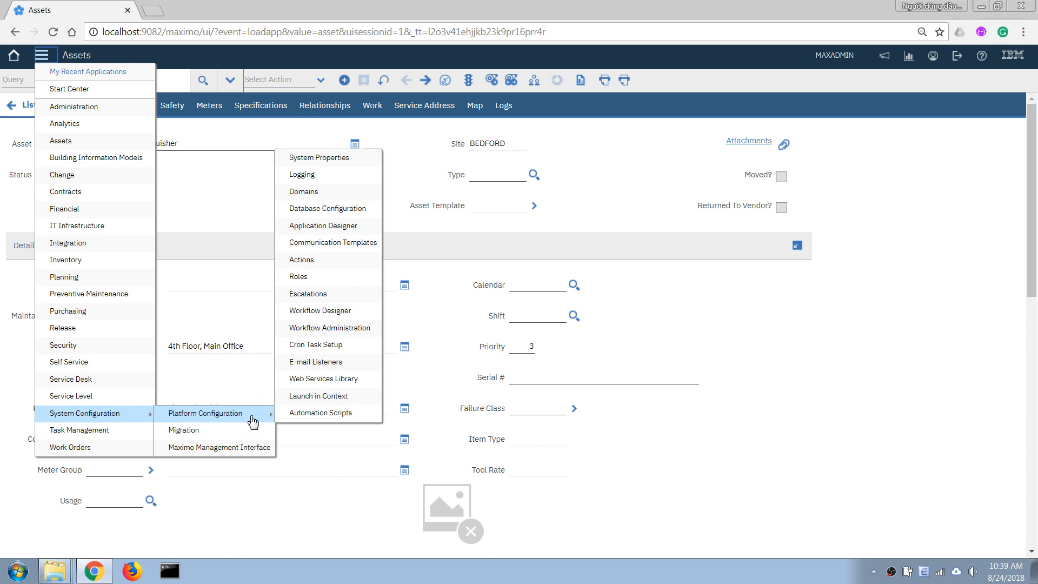
{"action": "mouse_move", "coordinate": [324, 226]}
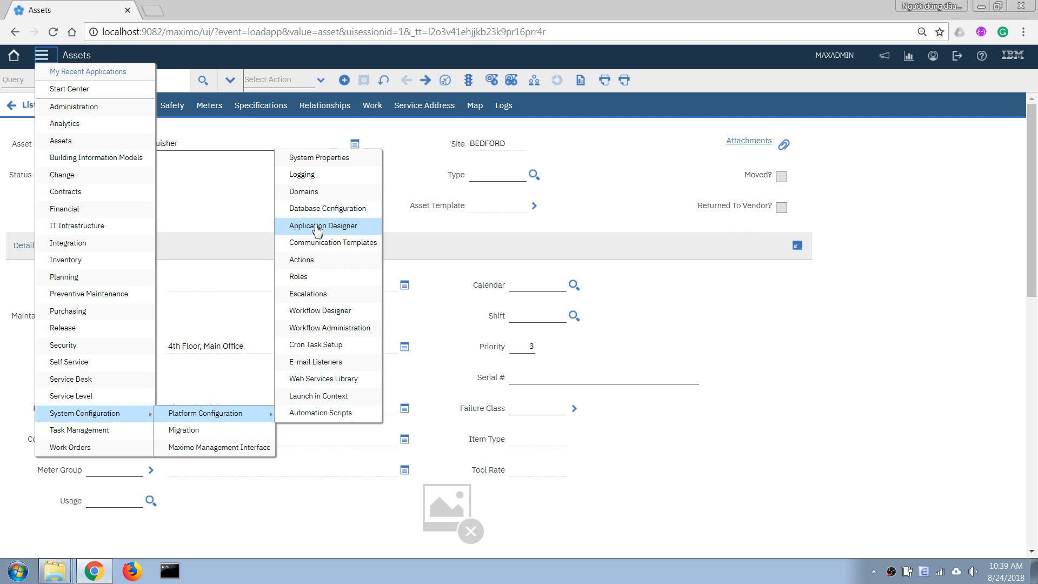
{"action": "mouse_move", "coordinate": [330, 229]}
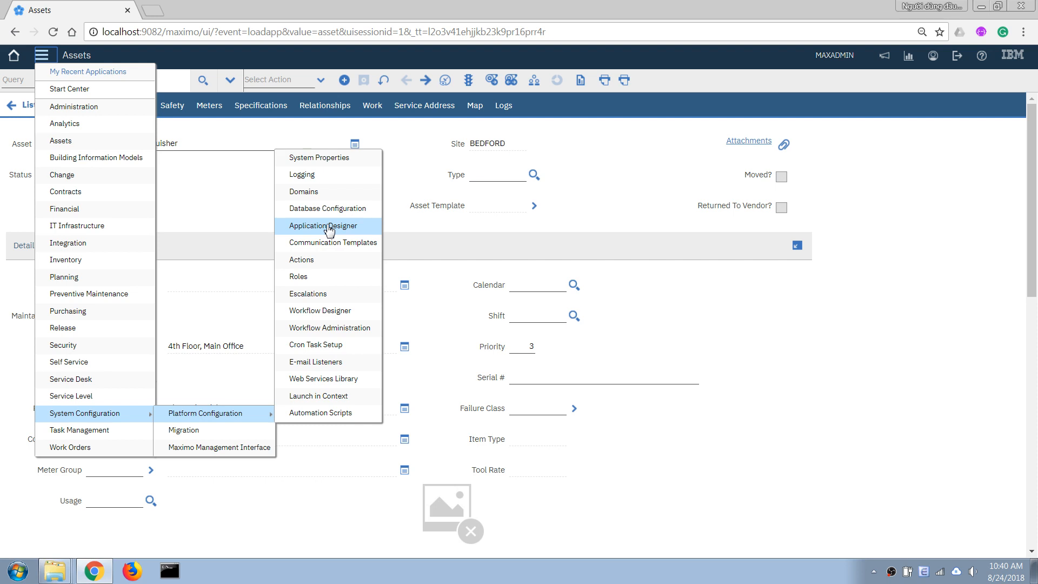
{"action": "mouse_move", "coordinate": [250, 425]}
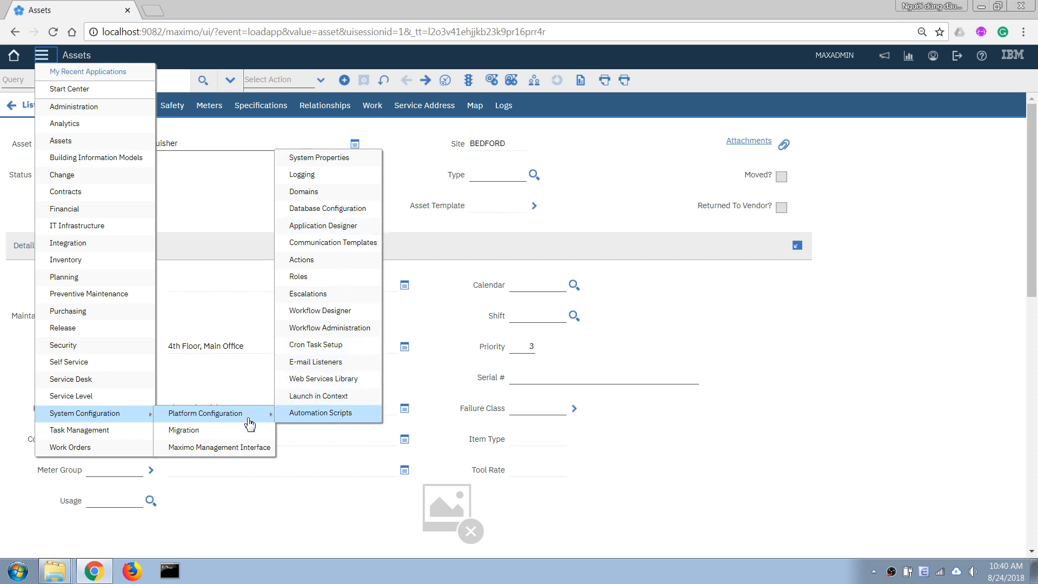
{"action": "mouse_move", "coordinate": [337, 226]}
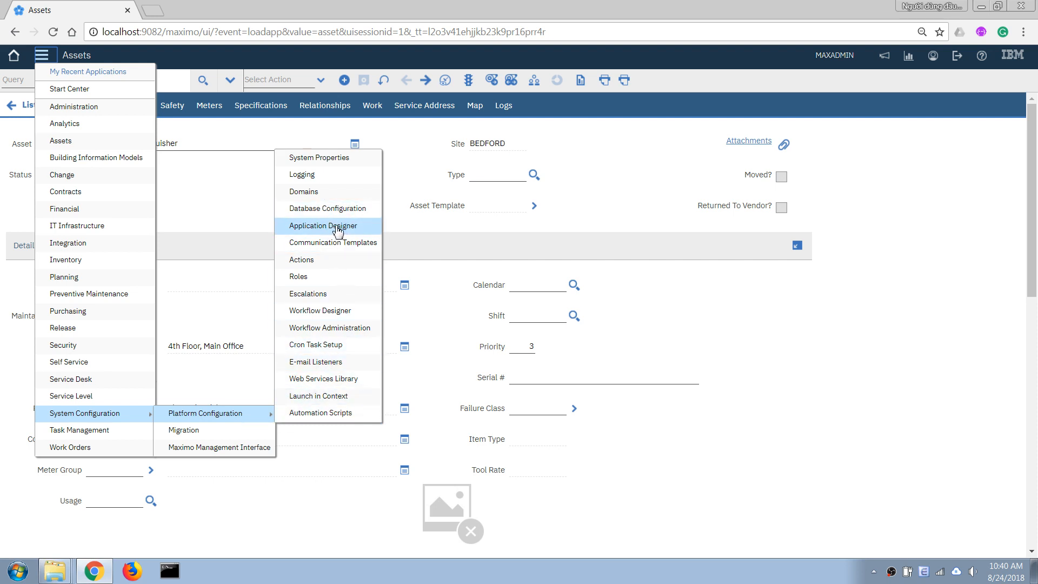
Launch Application Designer and filter by 'ass' to list ASSET and PLUSCTMPLT.
{"action": "left_click", "coordinate": [324, 226]}
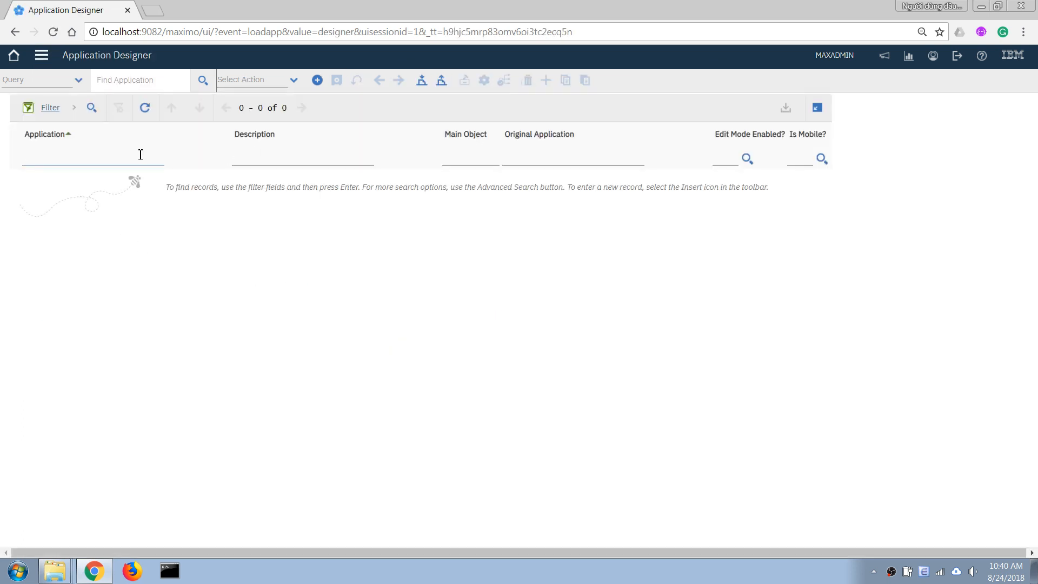
{"action": "mouse_move", "coordinate": [271, 156]}
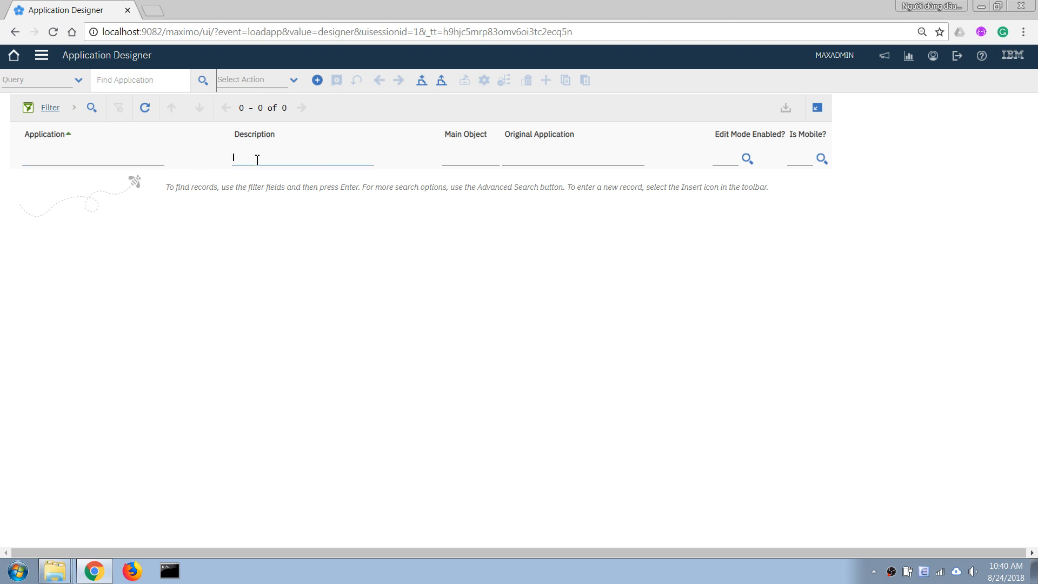
{"action": "type", "text": "asset"}
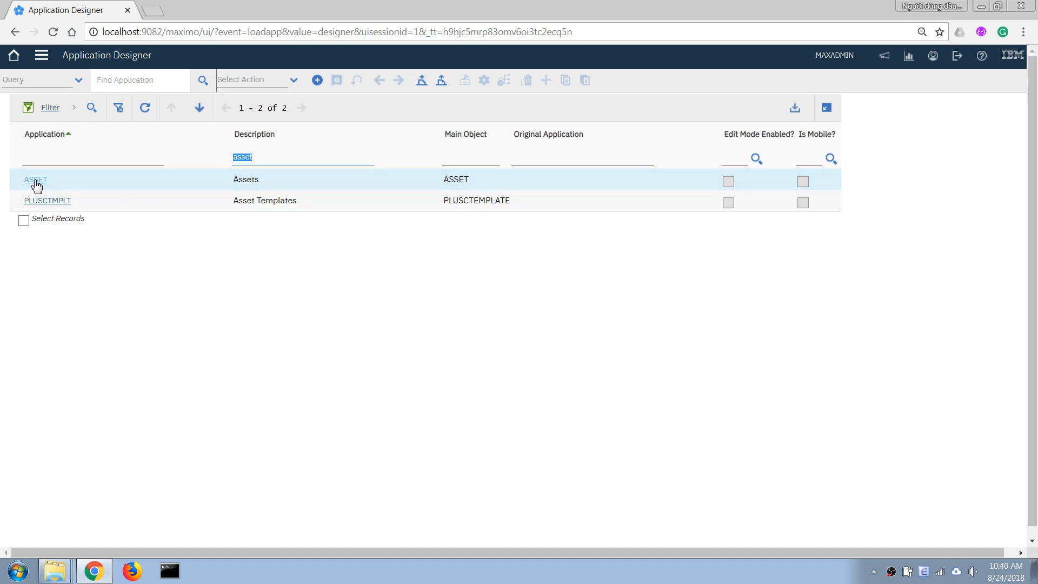
Open the ASSET application's layout in the workspace, showing its List tab.
{"action": "left_click", "coordinate": [35, 179]}
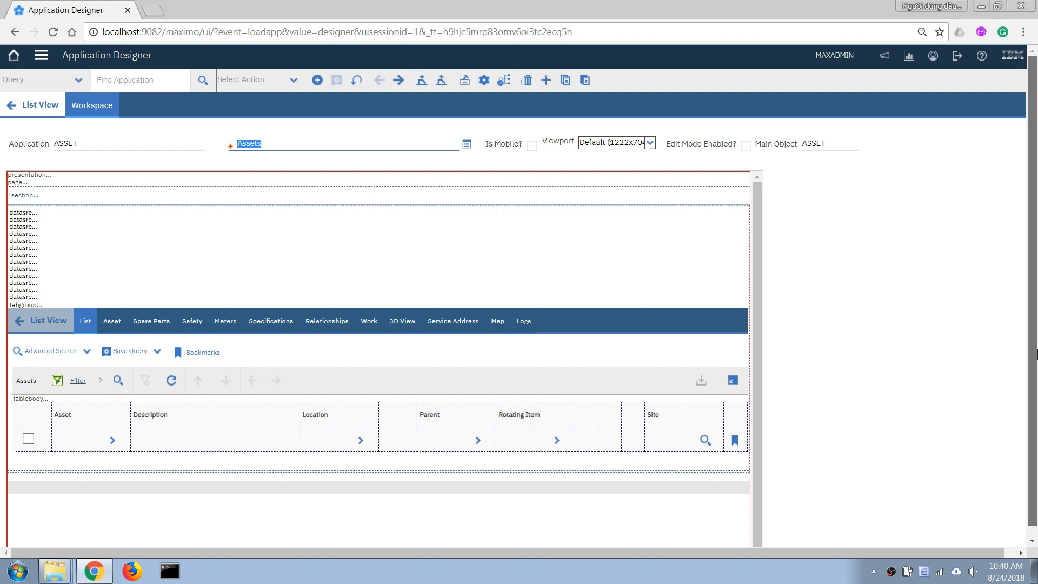
{"action": "mouse_move", "coordinate": [717, 528]}
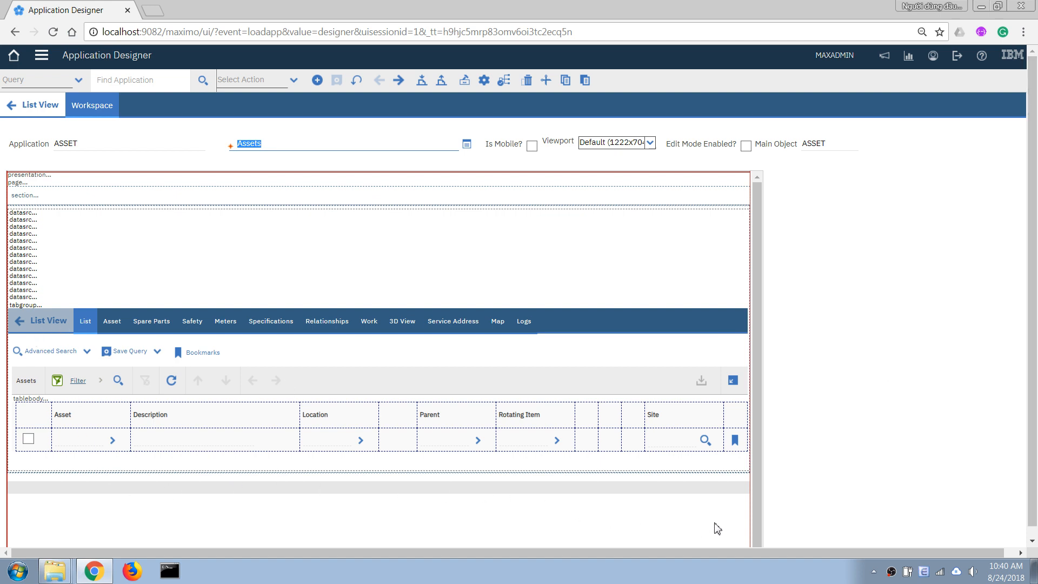
{"action": "mouse_move", "coordinate": [189, 303]}
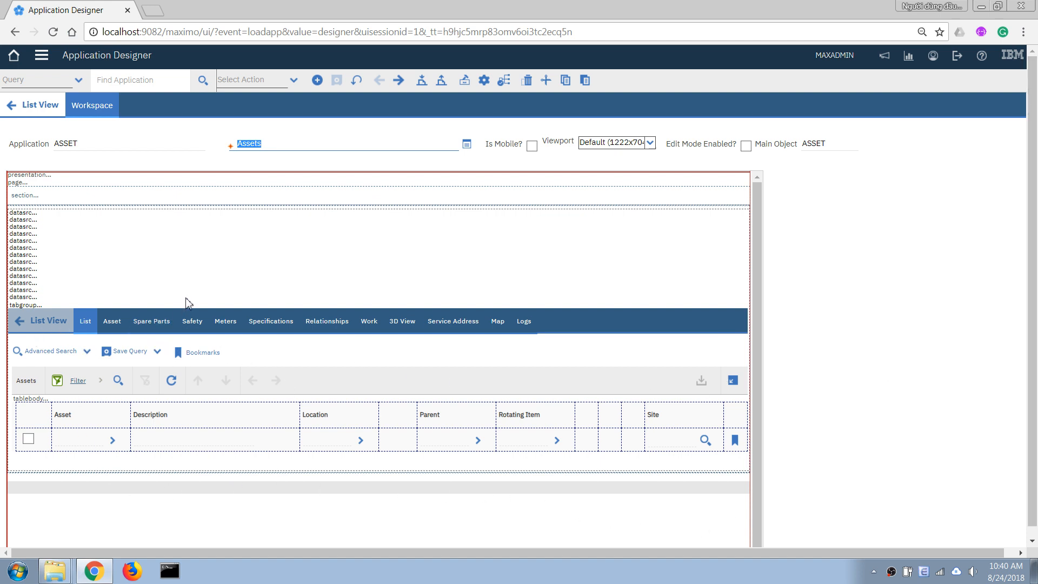
{"action": "mouse_move", "coordinate": [552, 505]}
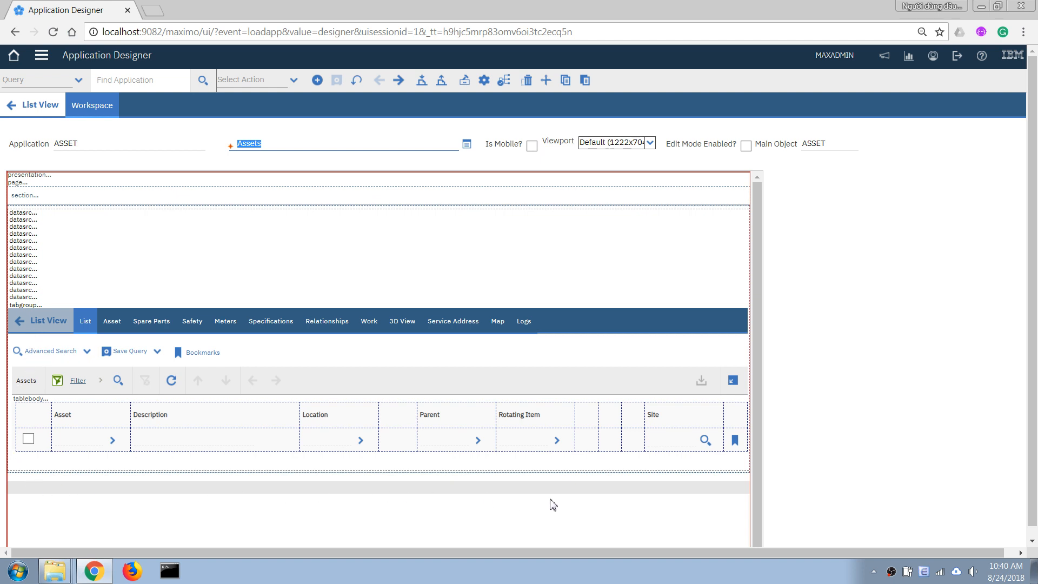
{"action": "mouse_move", "coordinate": [731, 491]}
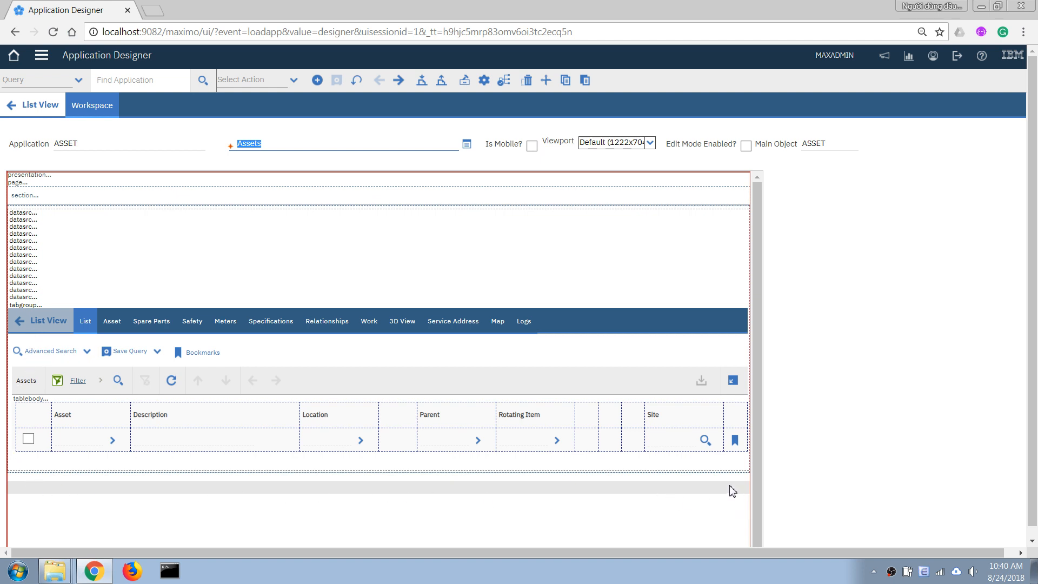
{"action": "mouse_move", "coordinate": [523, 322]}
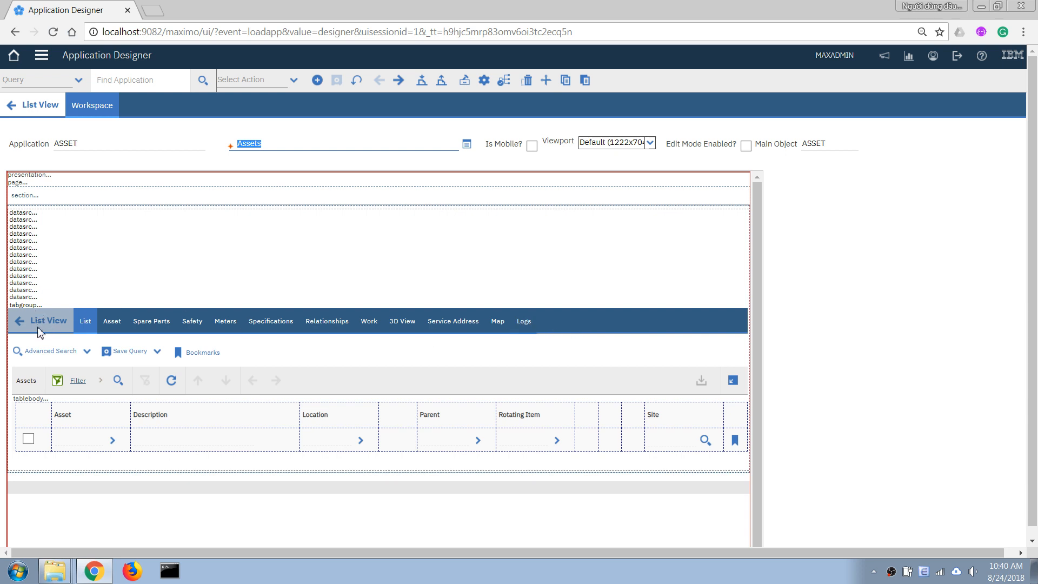
{"action": "mouse_move", "coordinate": [40, 359]}
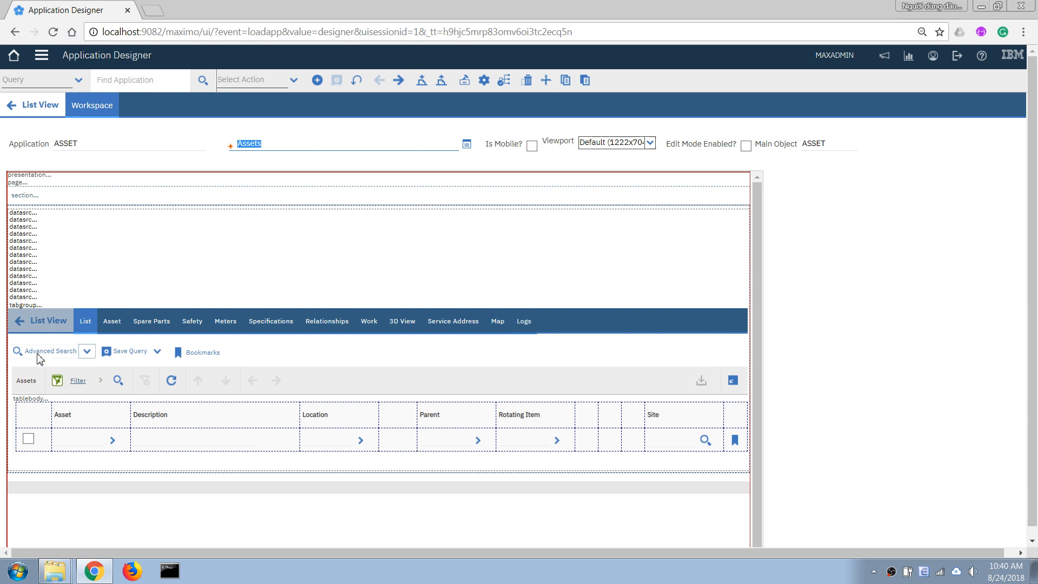
{"action": "mouse_move", "coordinate": [352, 465]}
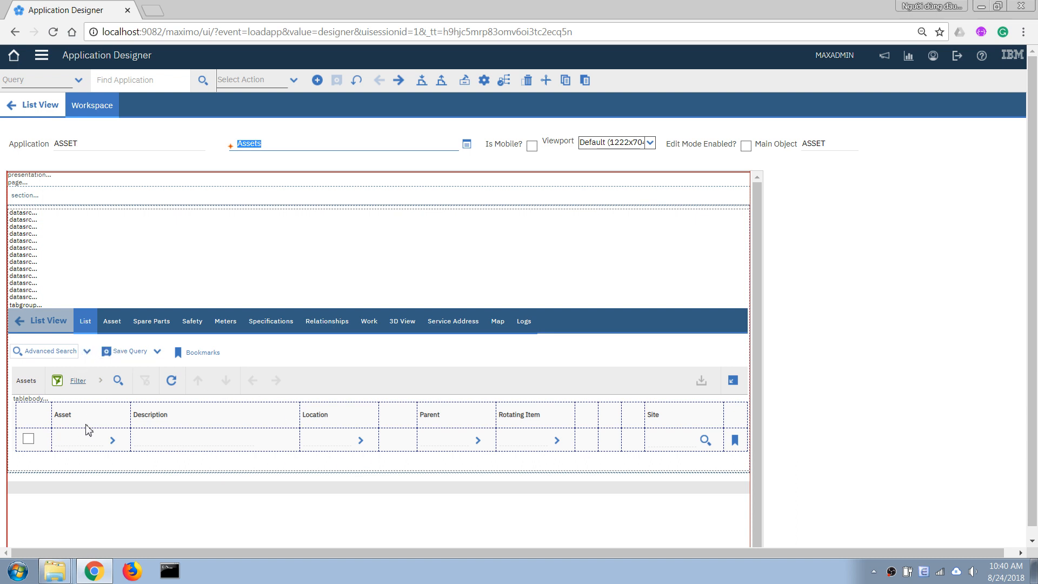
{"action": "mouse_move", "coordinate": [406, 453]}
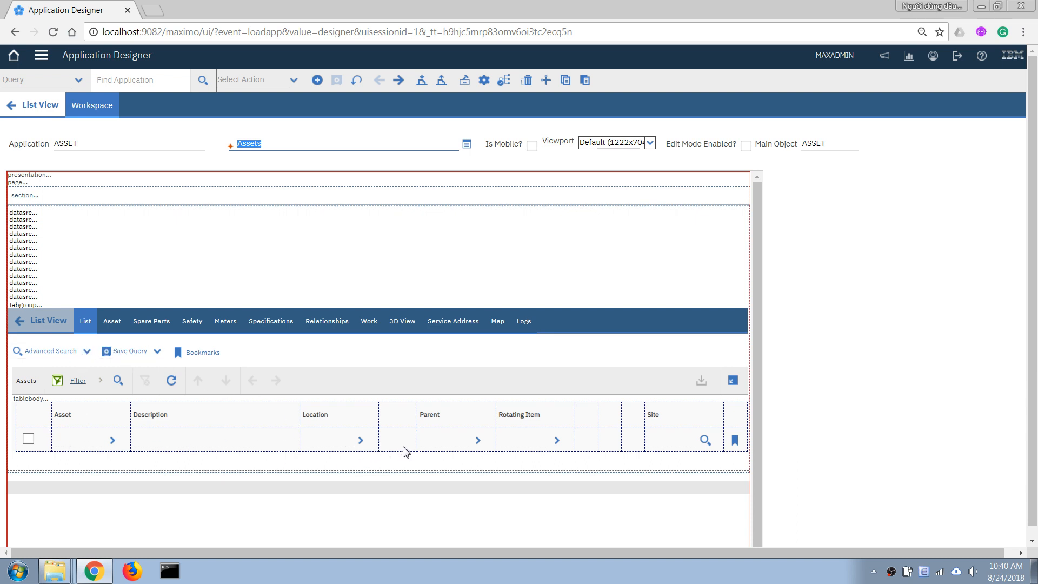
{"action": "mouse_move", "coordinate": [445, 452]}
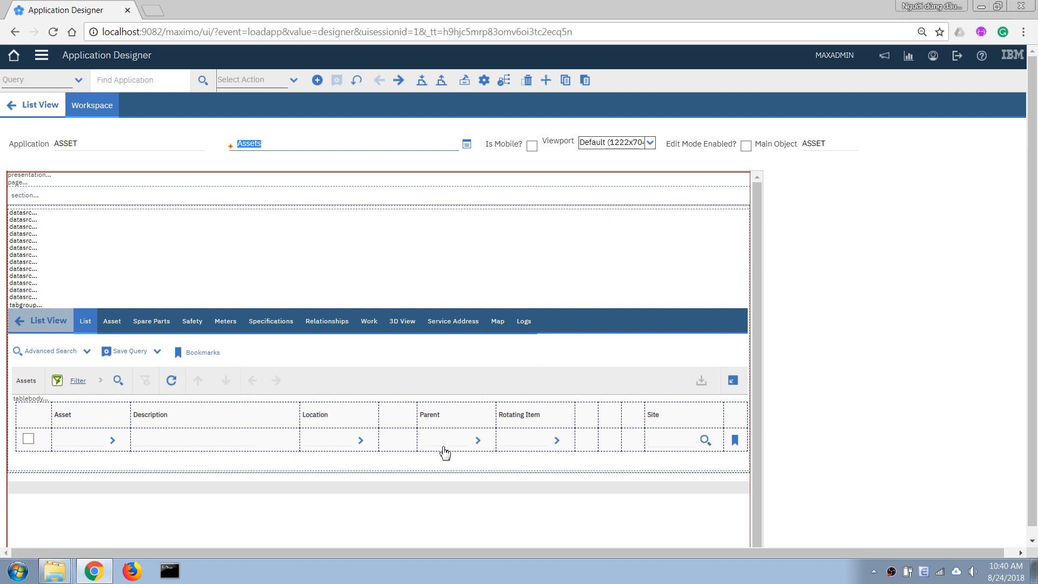
{"action": "mouse_move", "coordinate": [150, 417]}
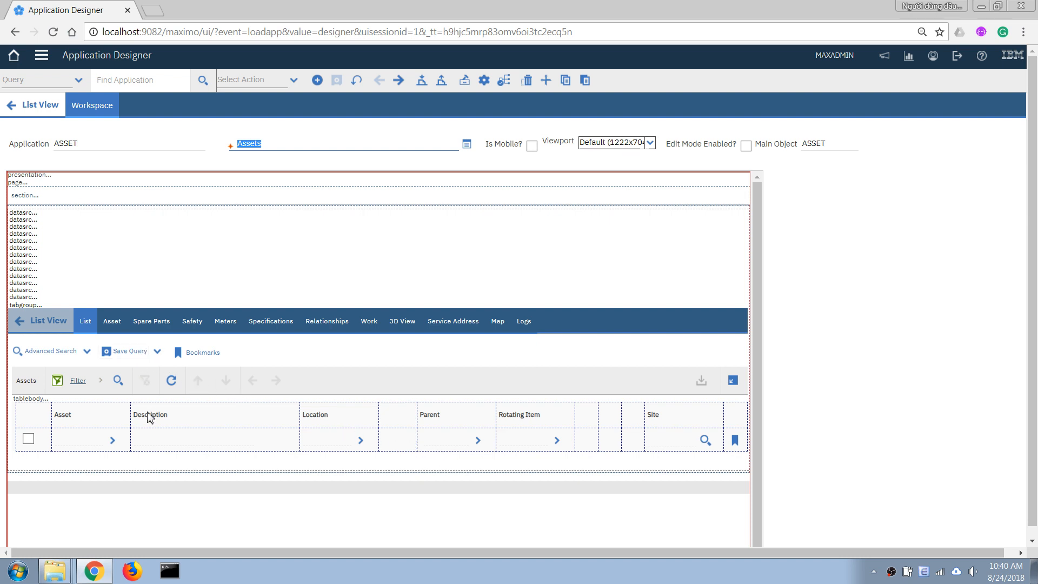
{"action": "mouse_move", "coordinate": [384, 439]}
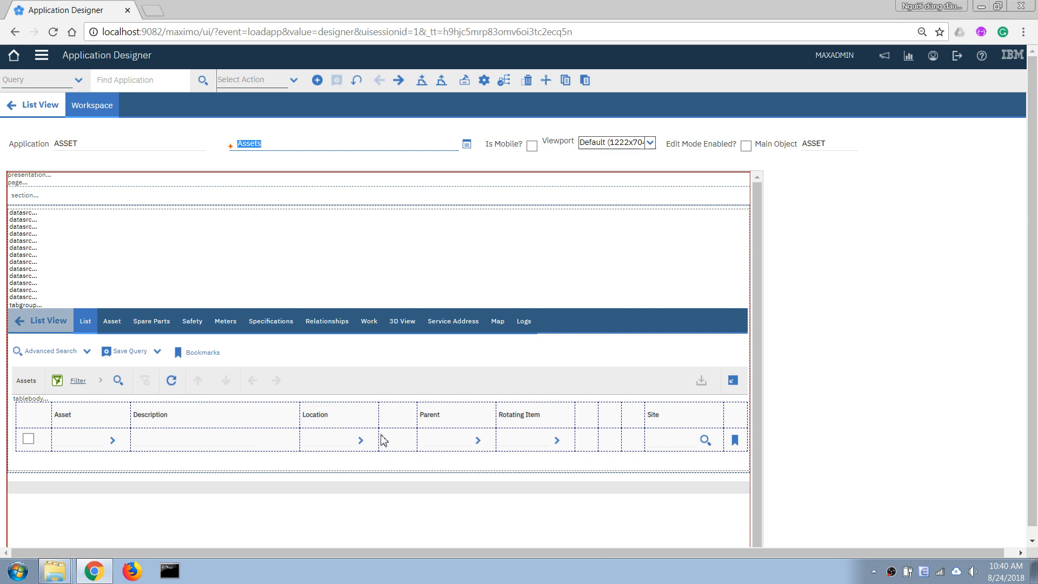
{"action": "mouse_move", "coordinate": [326, 419]}
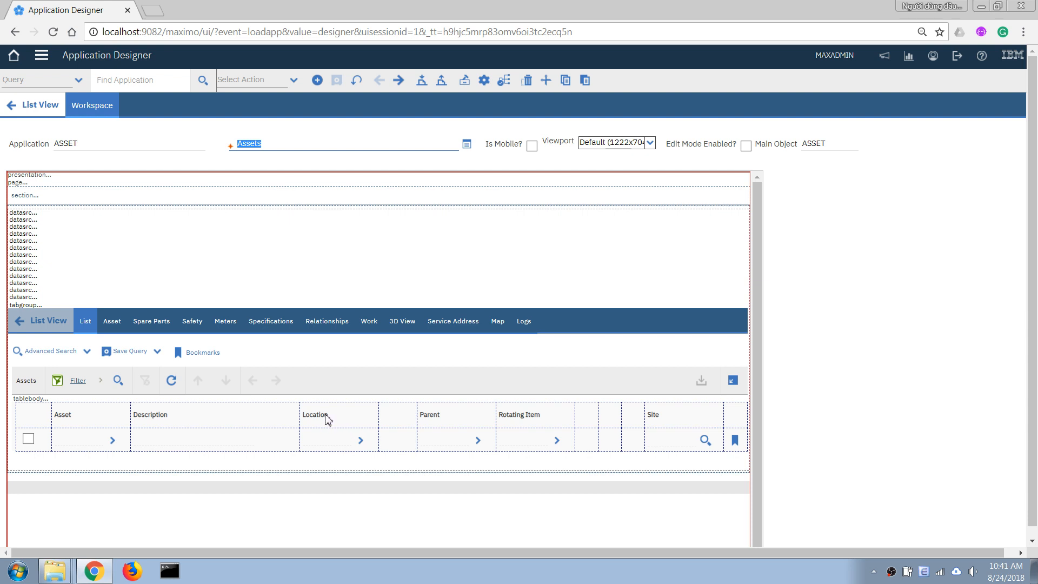
{"action": "mouse_move", "coordinate": [317, 350]}
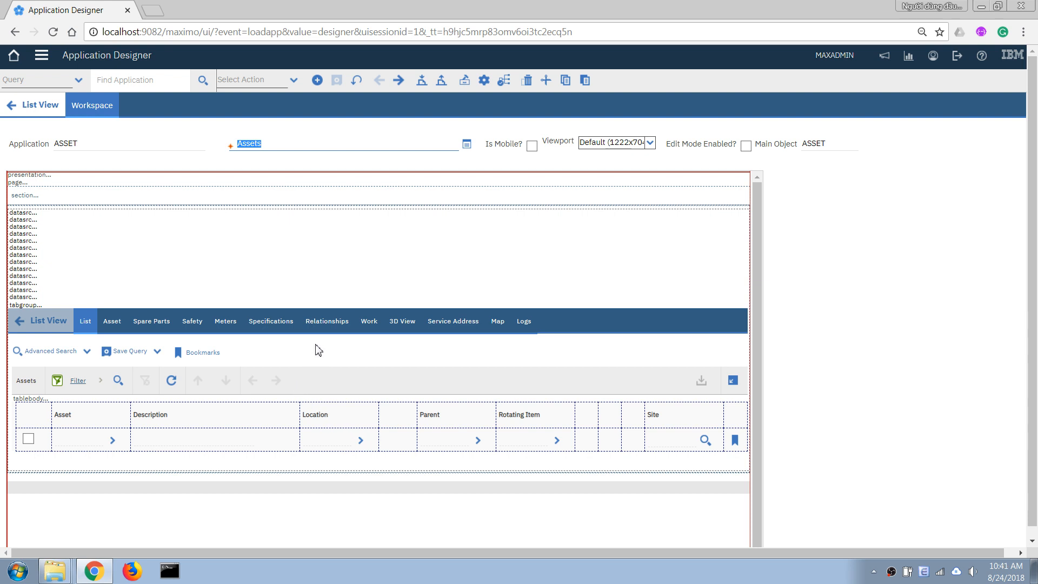
{"action": "mouse_move", "coordinate": [378, 371]}
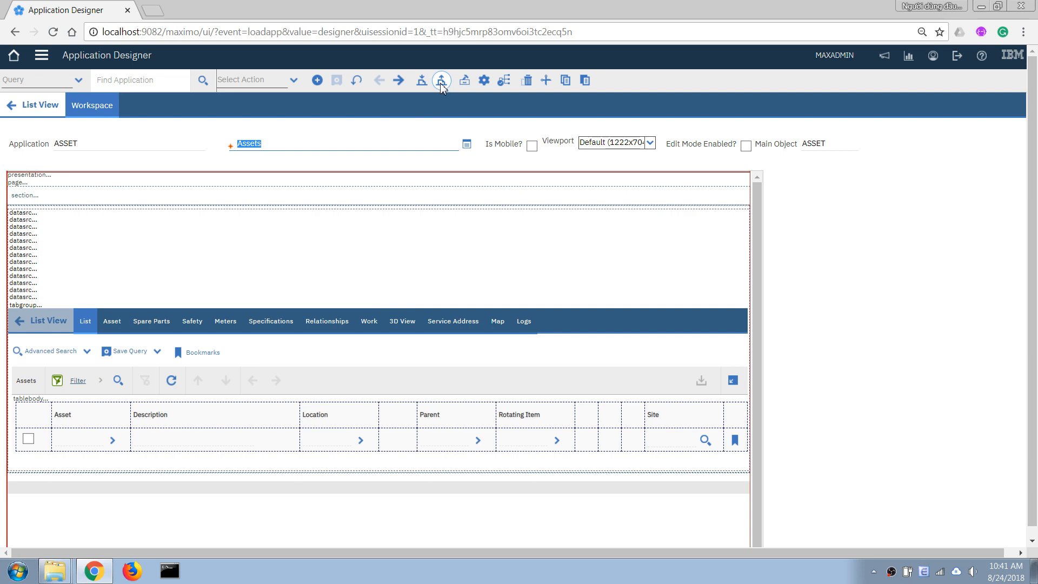
Export the ASSET application's system XML and scroll toward the Asset tab section.
{"action": "left_click", "coordinate": [441, 80]}
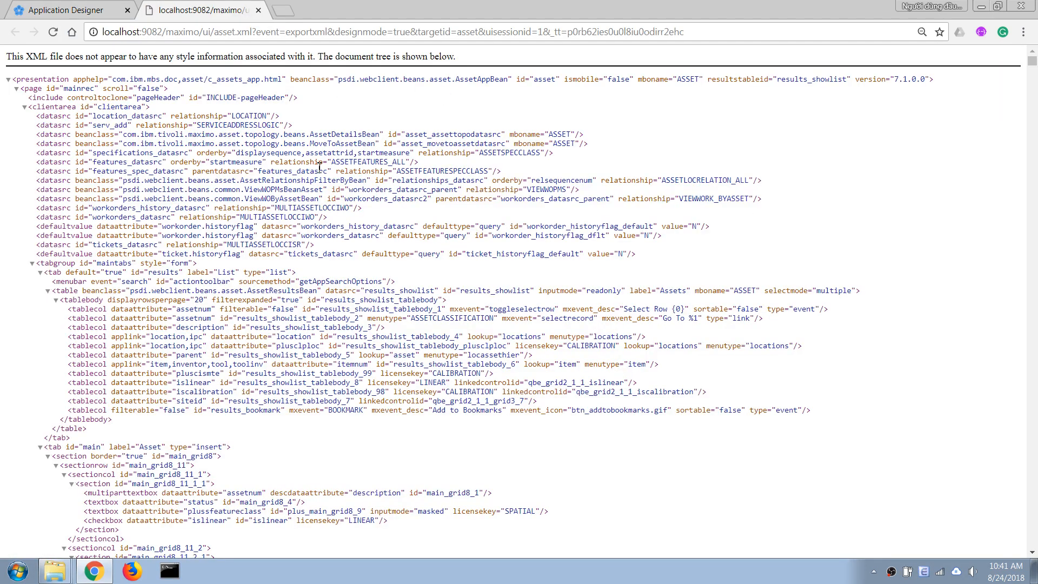
{"action": "scroll", "scroll_direction": "down", "scroll_amount": 3}
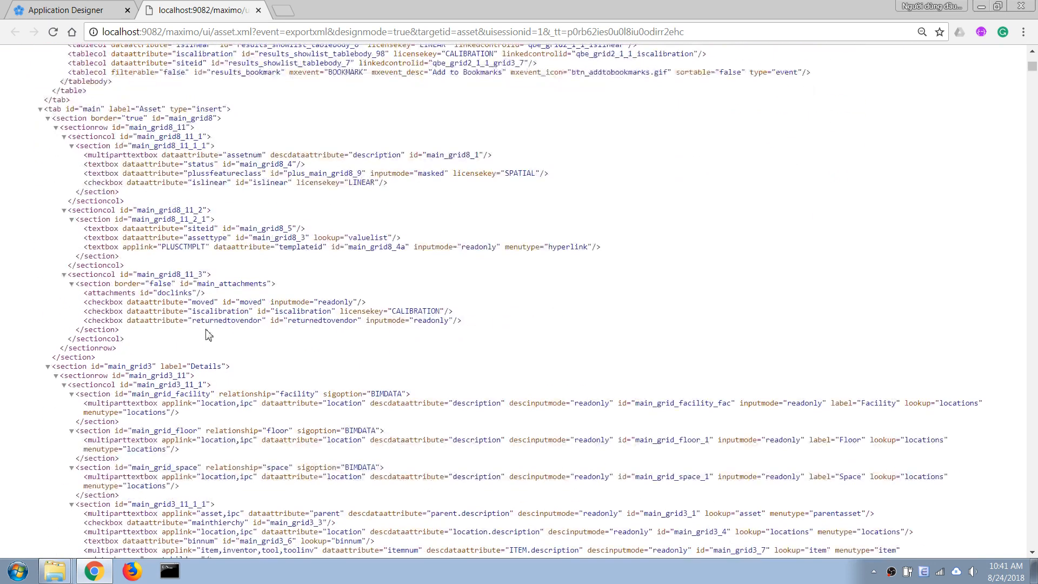
{"action": "mouse_move", "coordinate": [236, 283]}
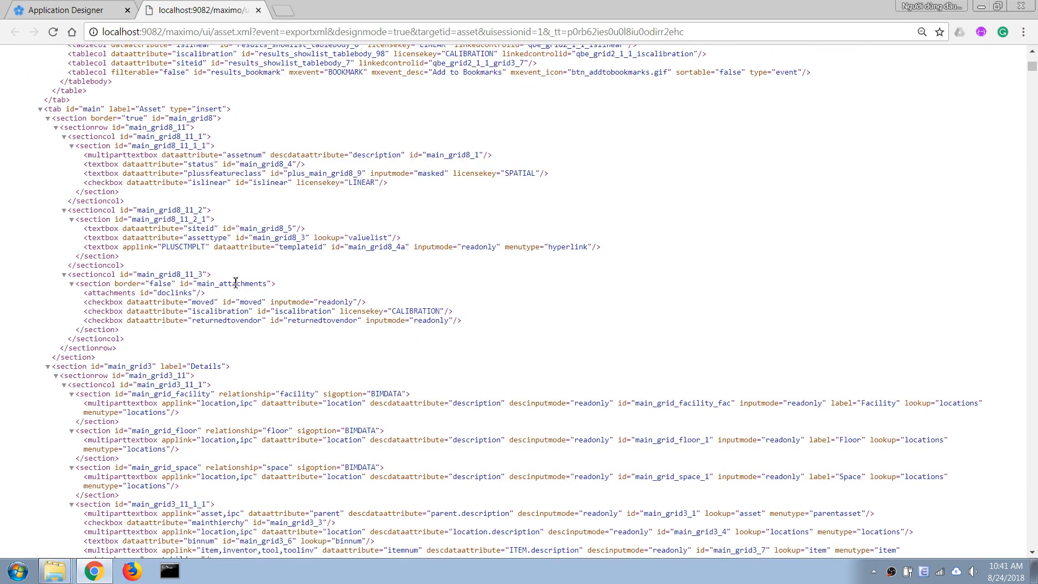
{"action": "mouse_move", "coordinate": [150, 200]}
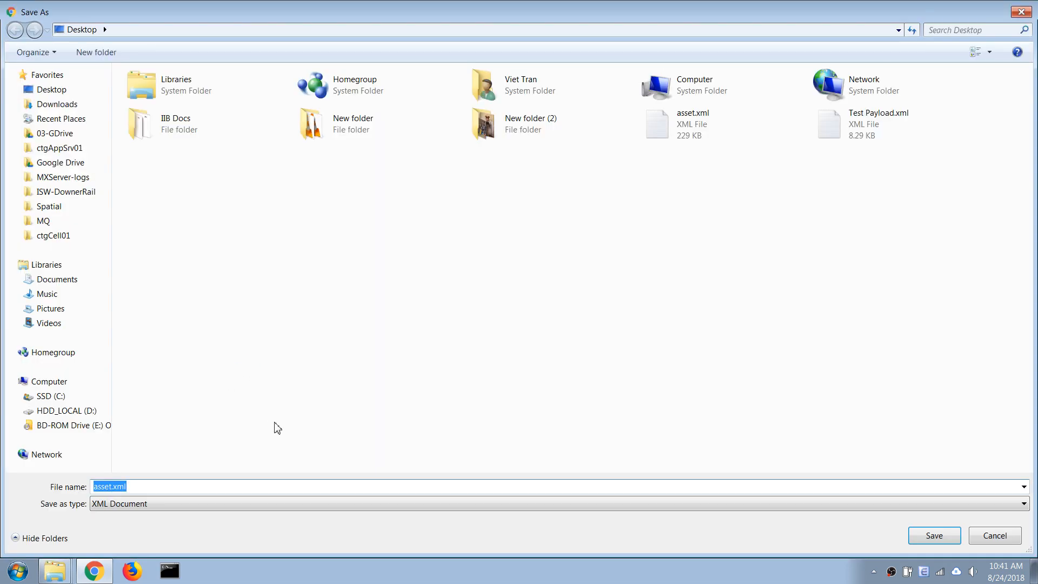
Save asset.xml to the Desktop, replacing the existing copy.
{"action": "left_click", "coordinate": [934, 535]}
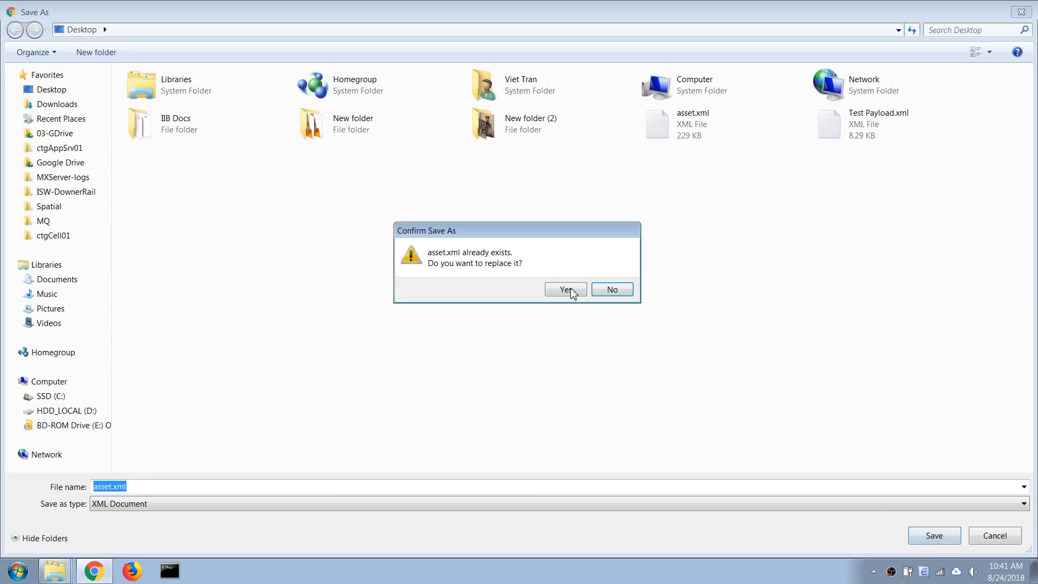
{"action": "left_click", "coordinate": [564, 289]}
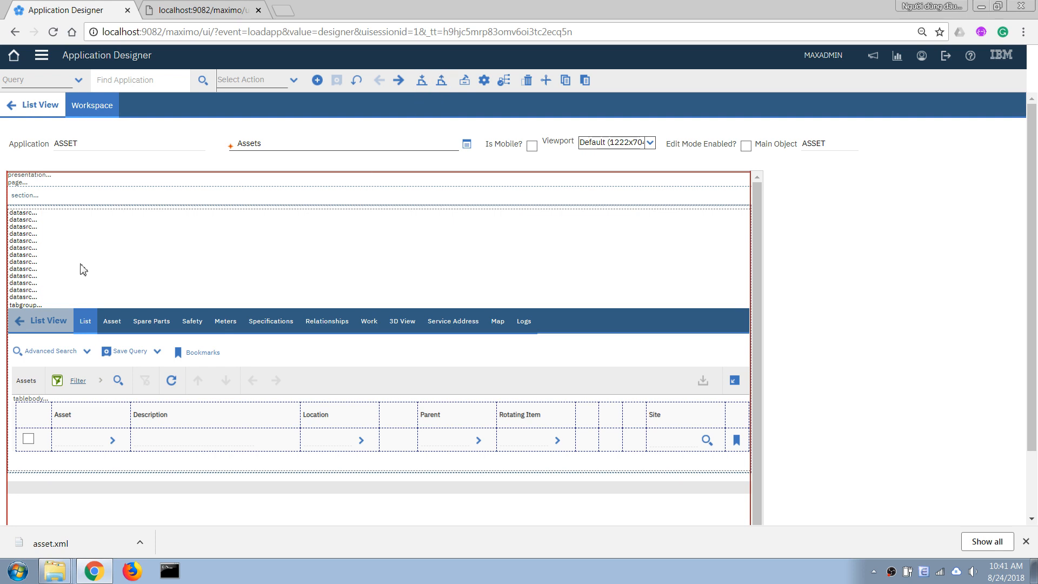
{"action": "mouse_move", "coordinate": [692, 482]}
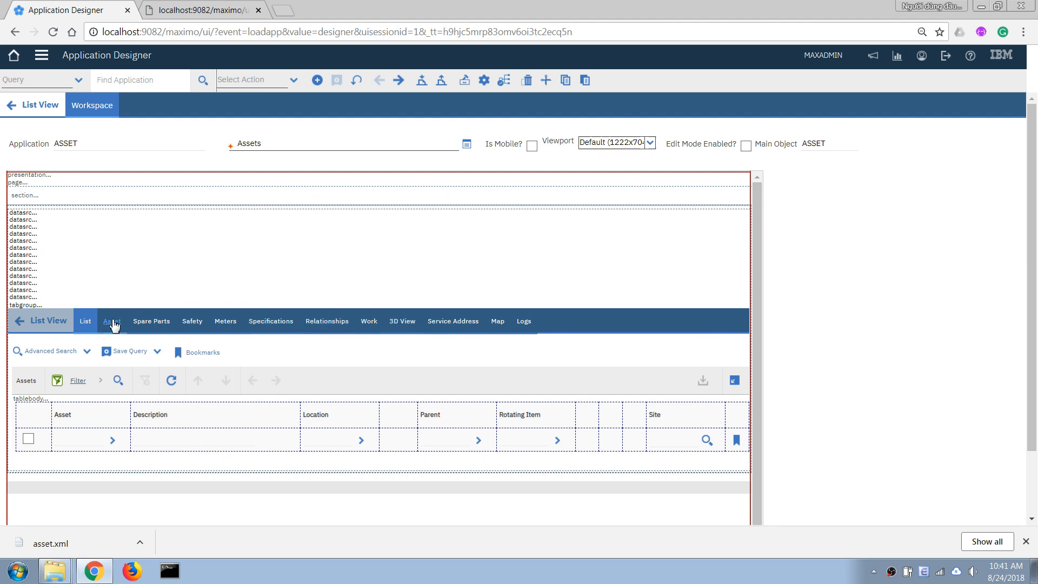
Show the ASSET application's Asset tab layout with its sections and Details area.
{"action": "left_click", "coordinate": [112, 321]}
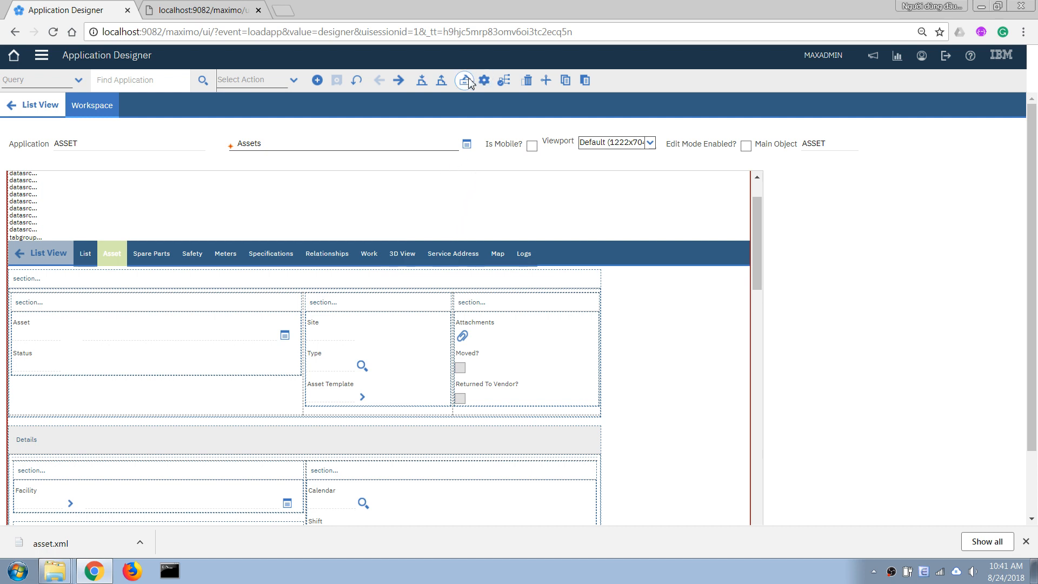
{"action": "mouse_move", "coordinate": [465, 84]}
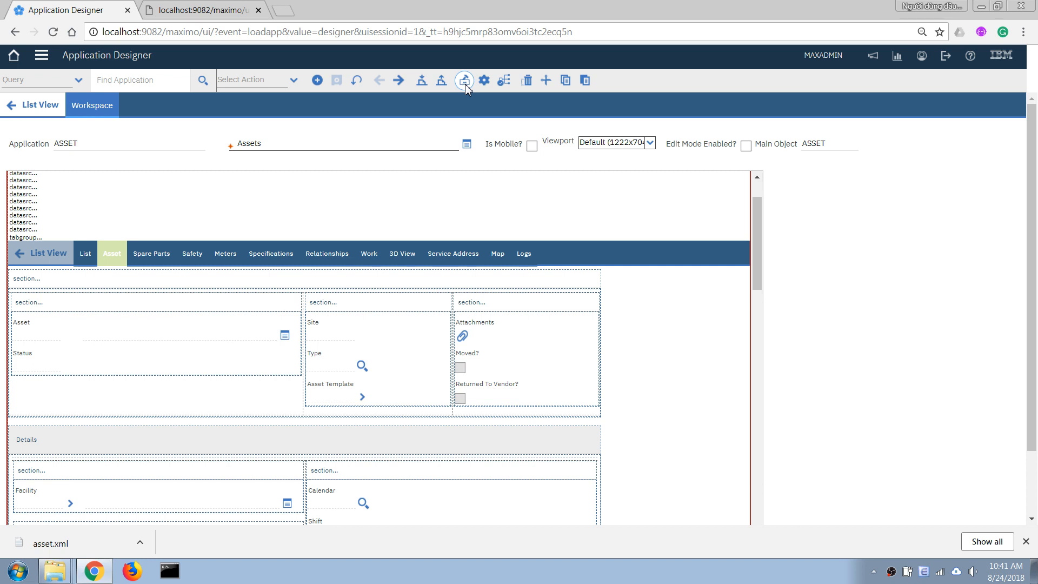
Add a textbox from the Controls palette below Status in the first section.
{"action": "left_click", "coordinate": [464, 80]}
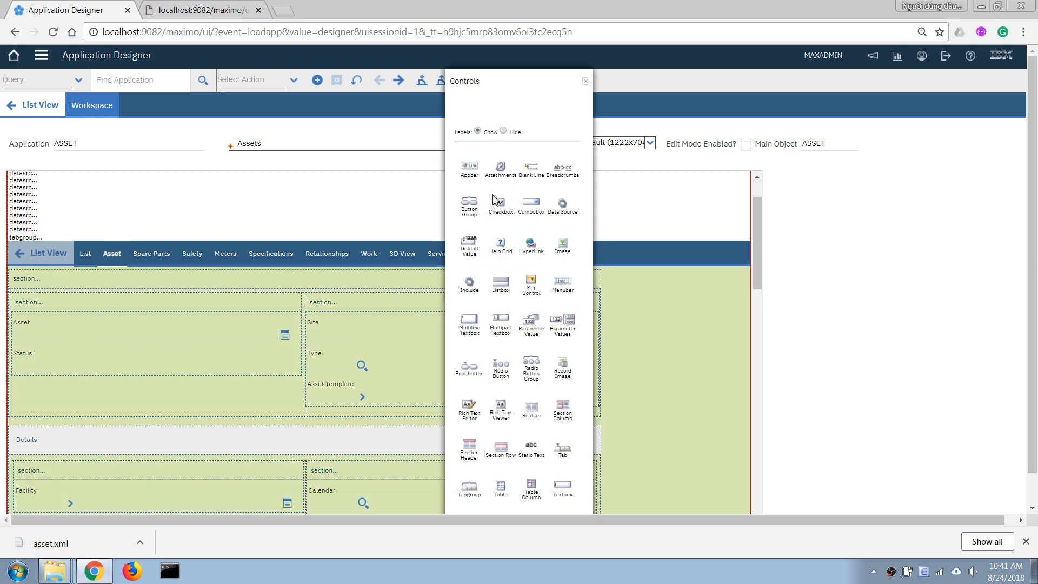
{"action": "mouse_move", "coordinate": [44, 368]}
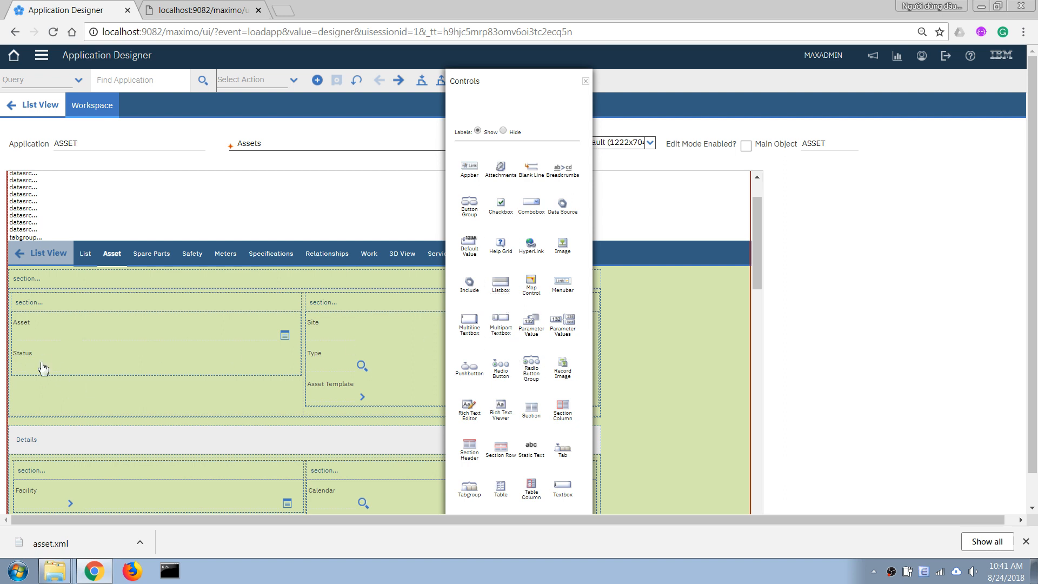
{"action": "mouse_move", "coordinate": [271, 378]}
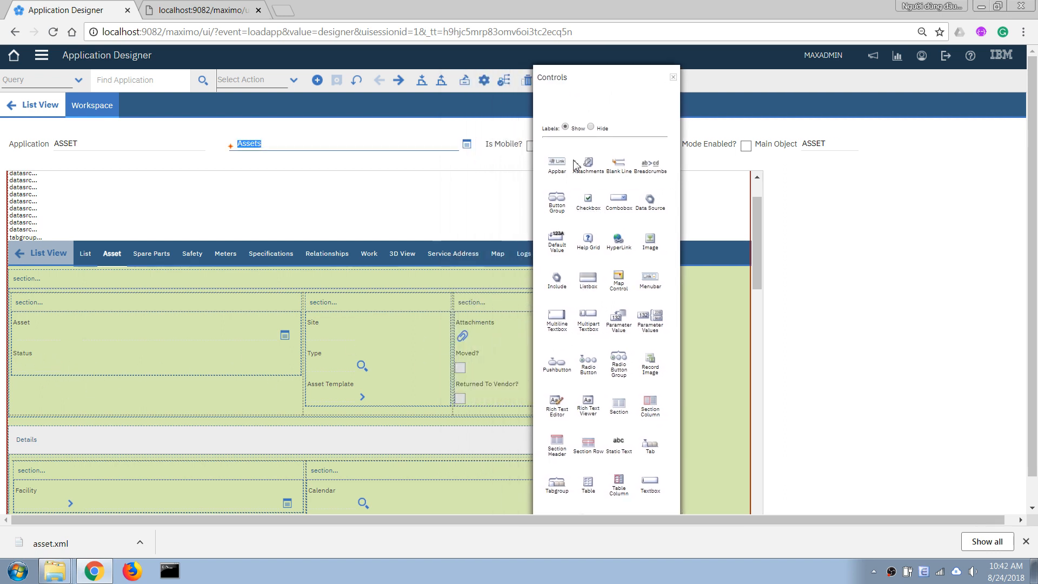
{"action": "mouse_move", "coordinate": [650, 484]}
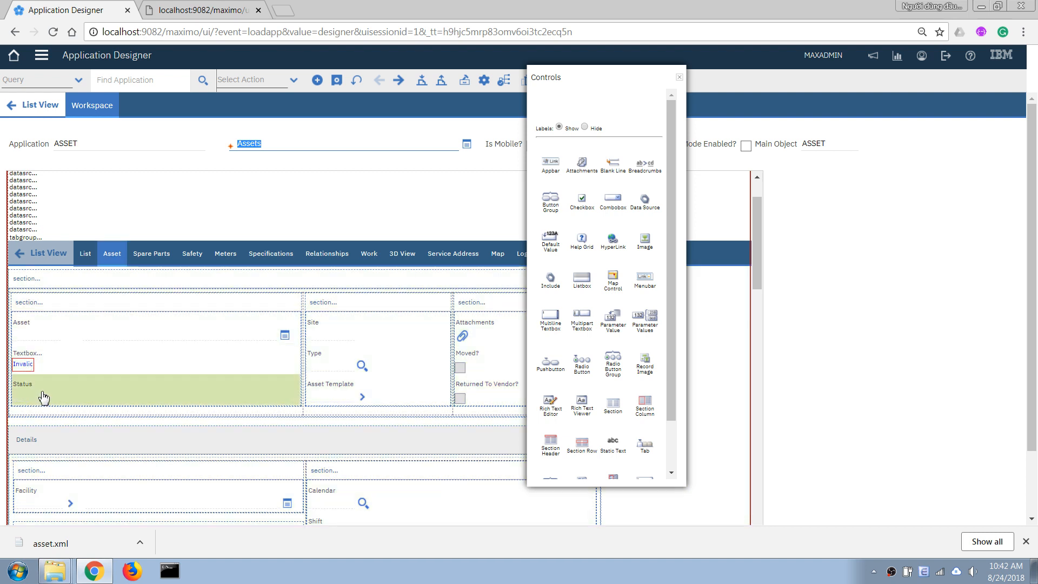
{"action": "mouse_move", "coordinate": [27, 398]}
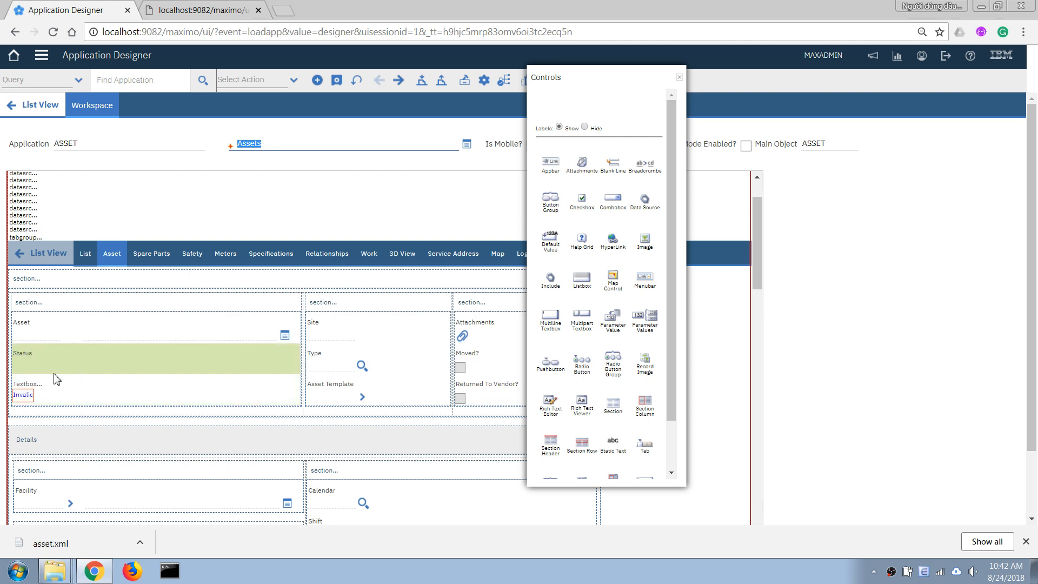
{"action": "mouse_move", "coordinate": [38, 370]}
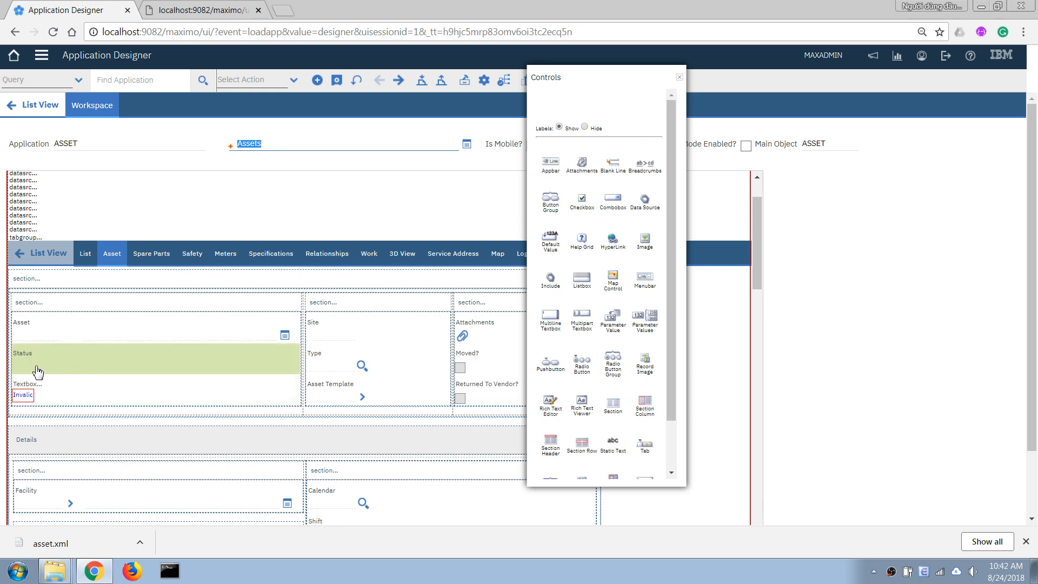
{"action": "mouse_move", "coordinate": [27, 363]}
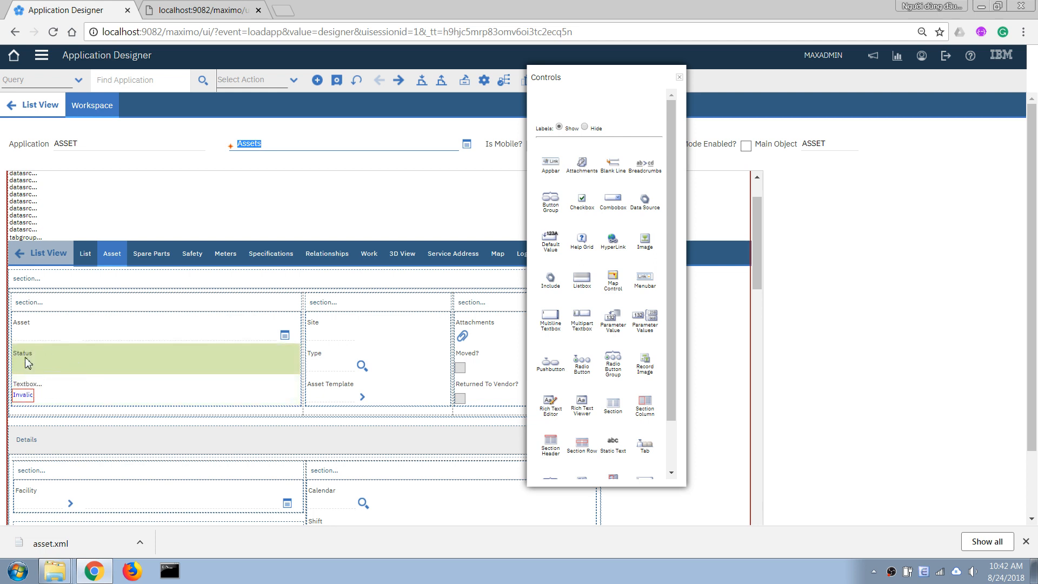
{"action": "mouse_move", "coordinate": [275, 383]}
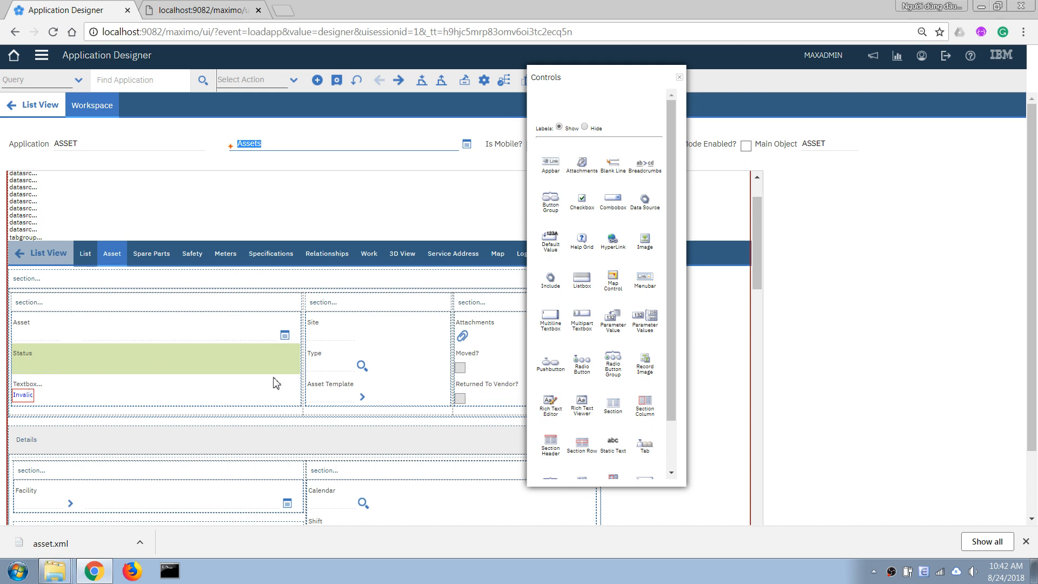
{"action": "mouse_move", "coordinate": [336, 377]}
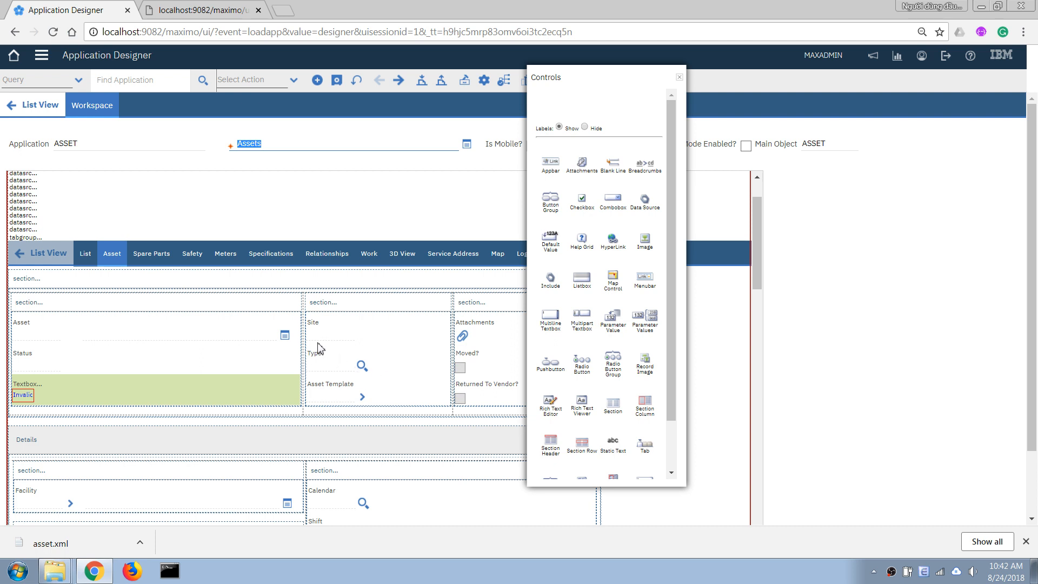
{"action": "mouse_move", "coordinate": [313, 357]}
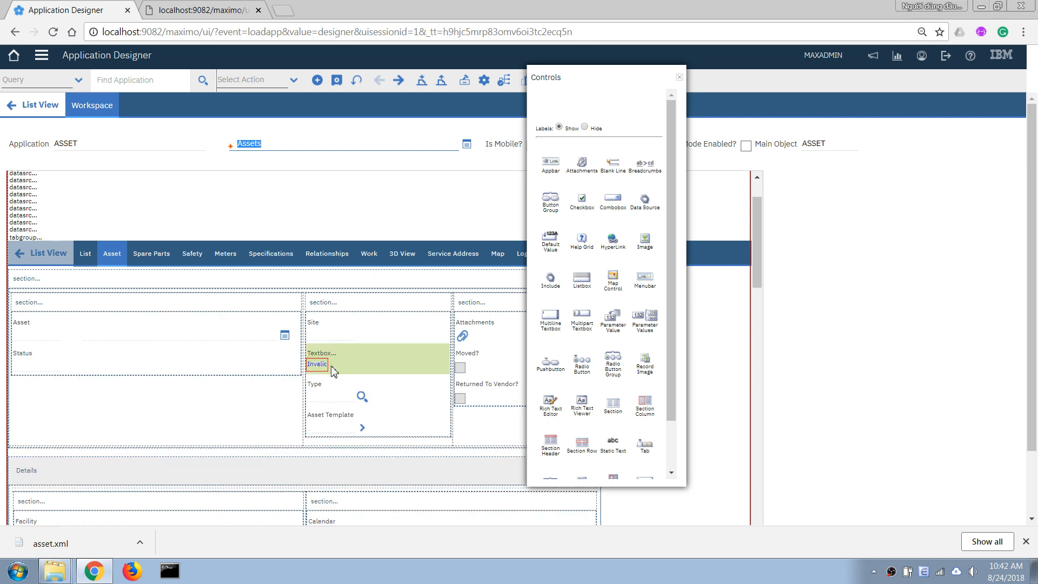
{"action": "mouse_move", "coordinate": [325, 417]}
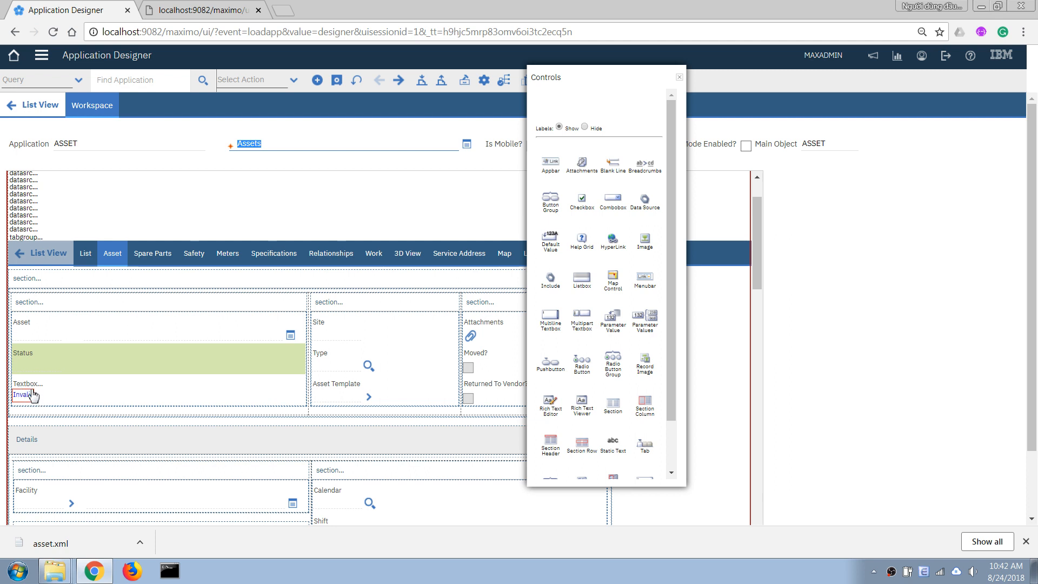
{"action": "mouse_move", "coordinate": [62, 393]}
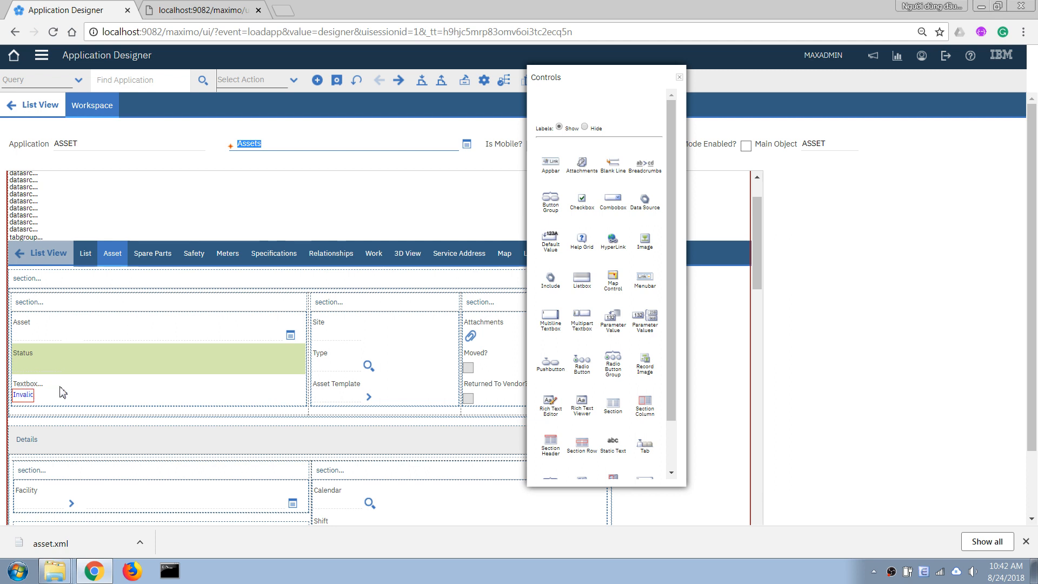
{"action": "mouse_move", "coordinate": [134, 384]}
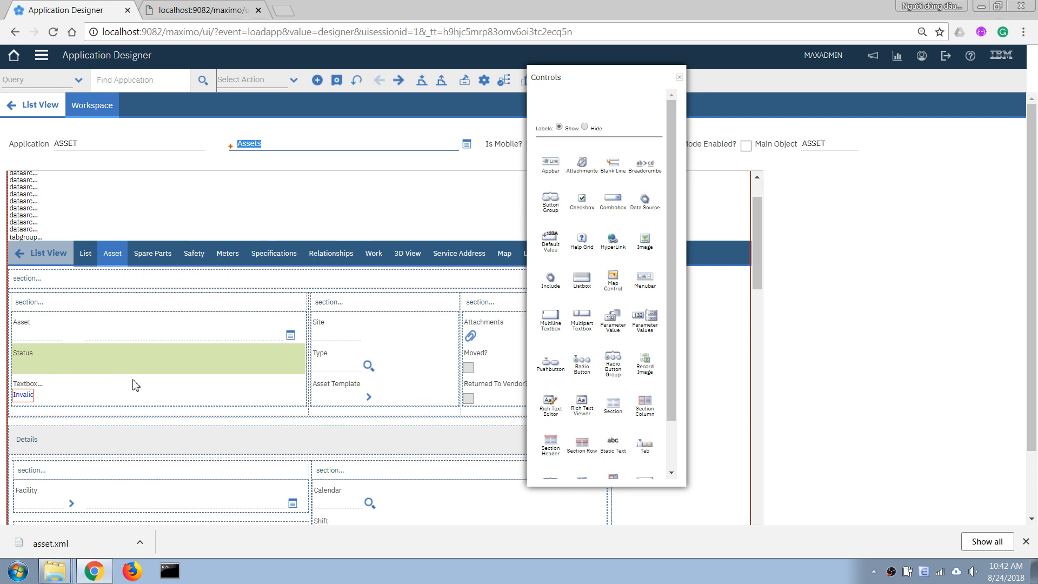
{"action": "mouse_move", "coordinate": [46, 369]}
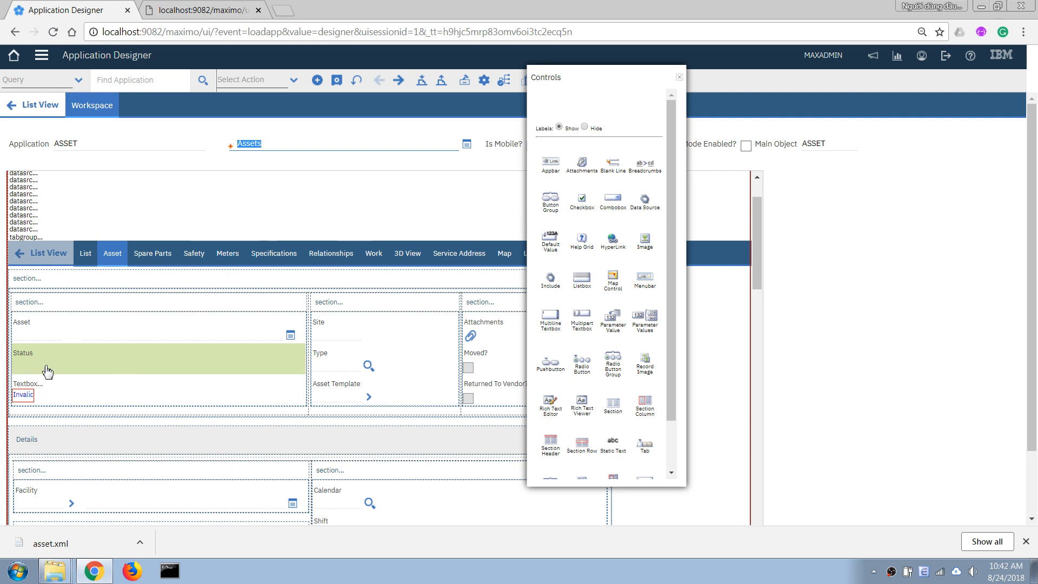
{"action": "mouse_move", "coordinate": [39, 363]}
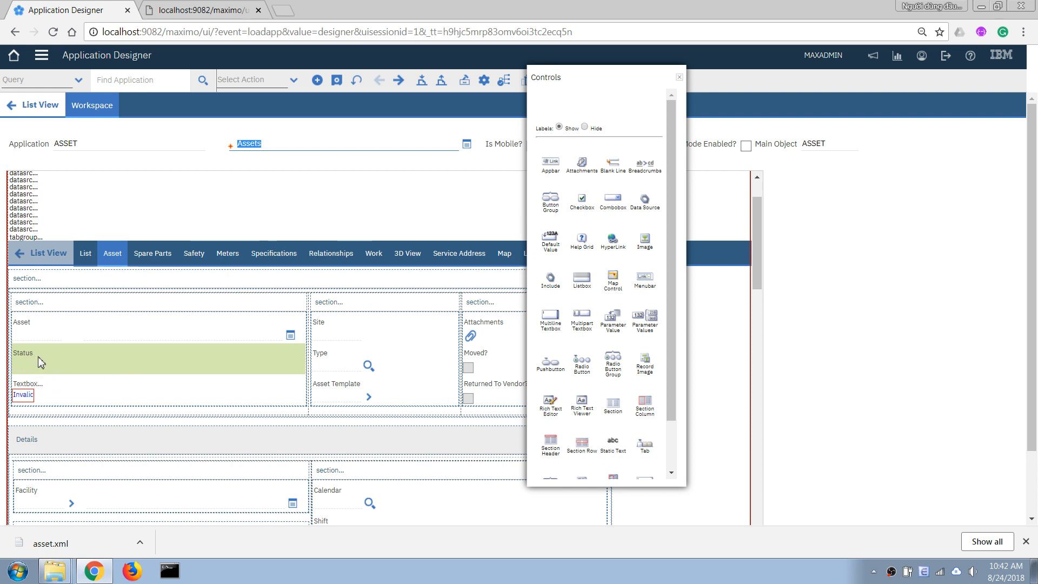
{"action": "mouse_move", "coordinate": [322, 327]}
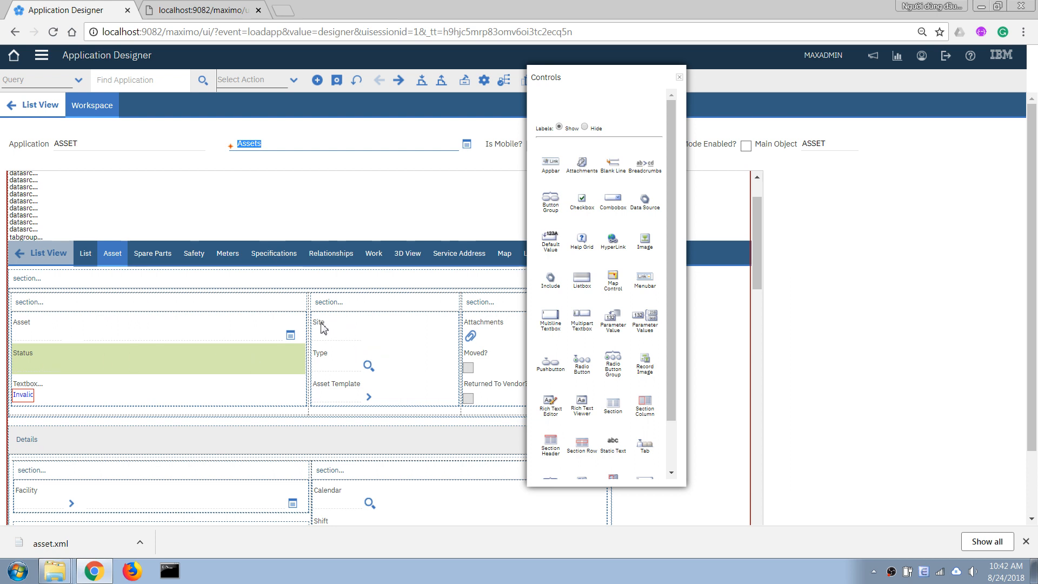
{"action": "mouse_move", "coordinate": [350, 372]}
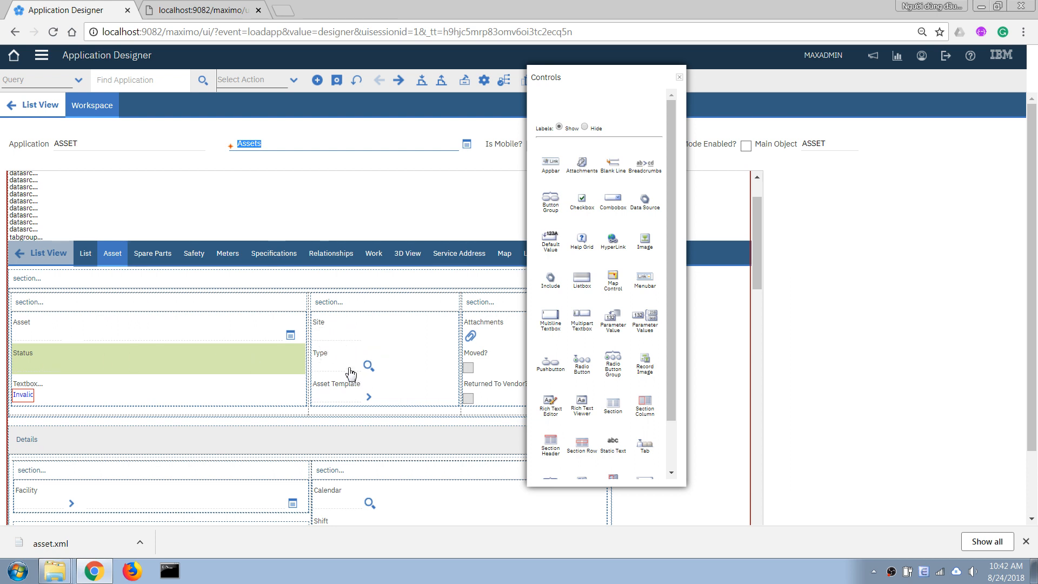
{"action": "left_click", "coordinate": [351, 358]}
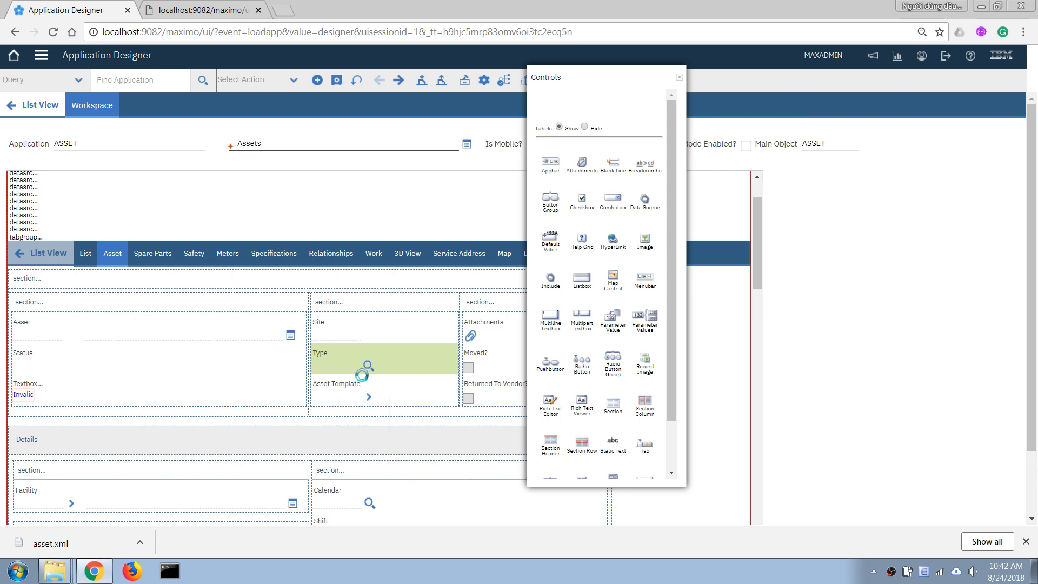
{"action": "double_click", "coordinate": [338, 359]}
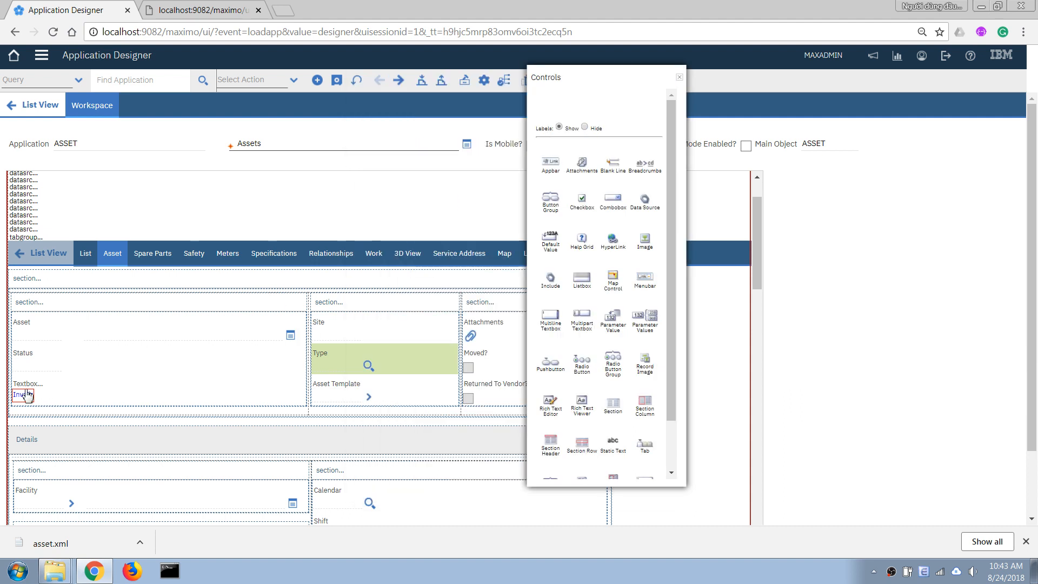
Set the new text box's Attribute property to ASSETTYPE, giving it the Type label.
{"action": "right_click", "coordinate": [21, 395]}
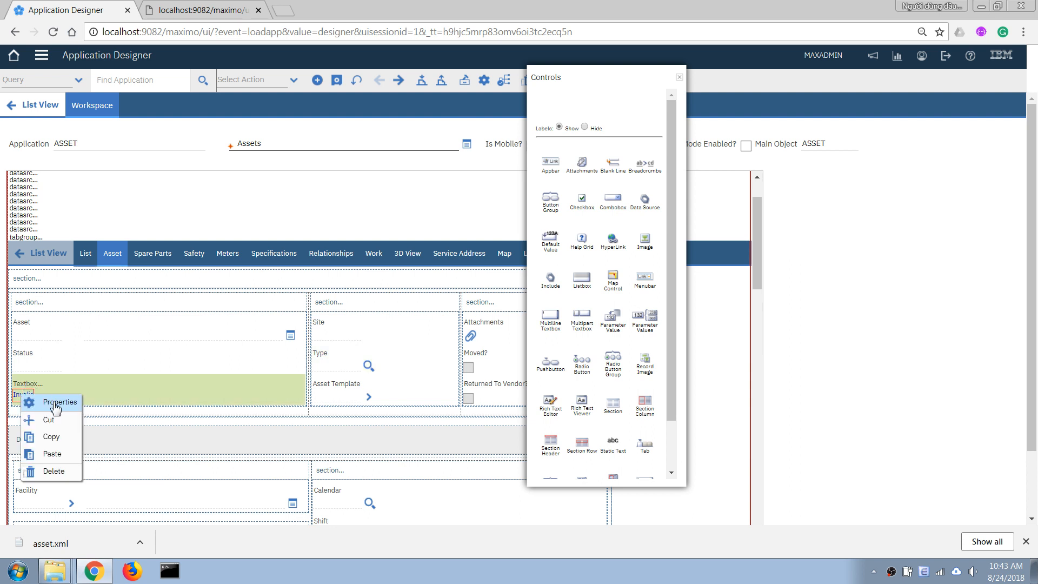
{"action": "mouse_move", "coordinate": [297, 355]}
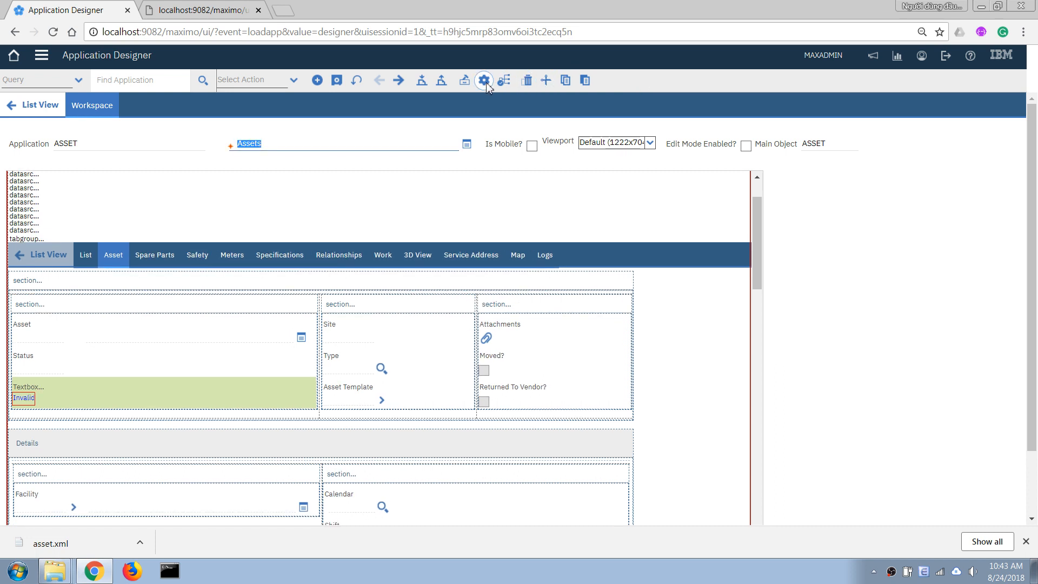
{"action": "left_click", "coordinate": [484, 80]}
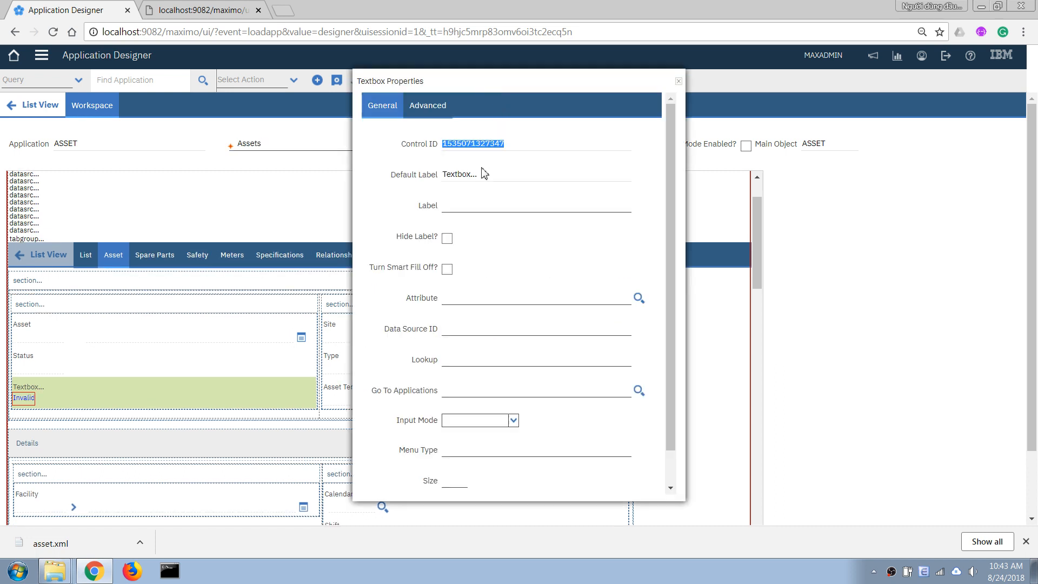
{"action": "mouse_move", "coordinate": [362, 398]}
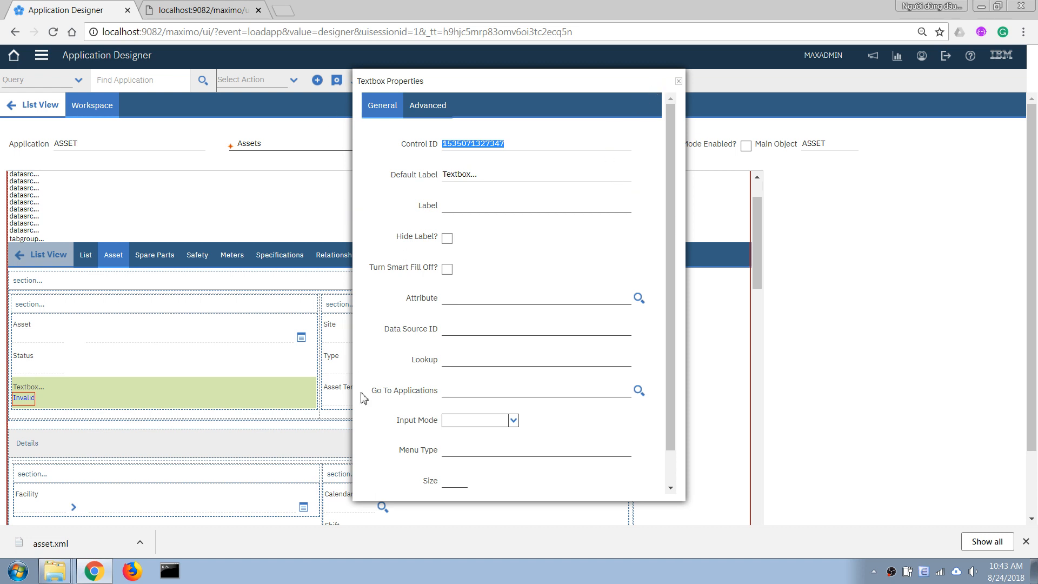
{"action": "left_click", "coordinate": [678, 80]}
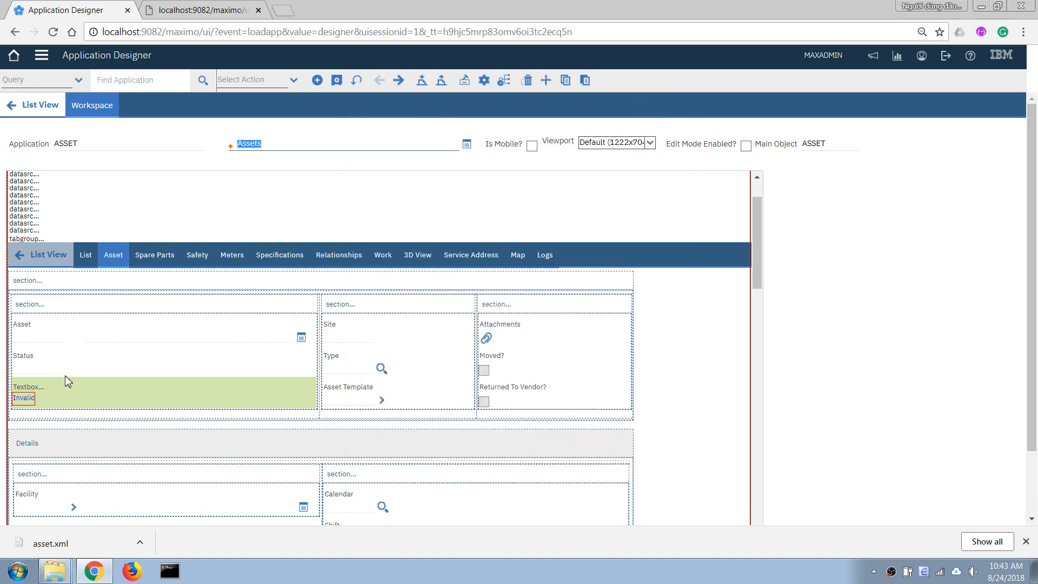
{"action": "right_click", "coordinate": [23, 398]}
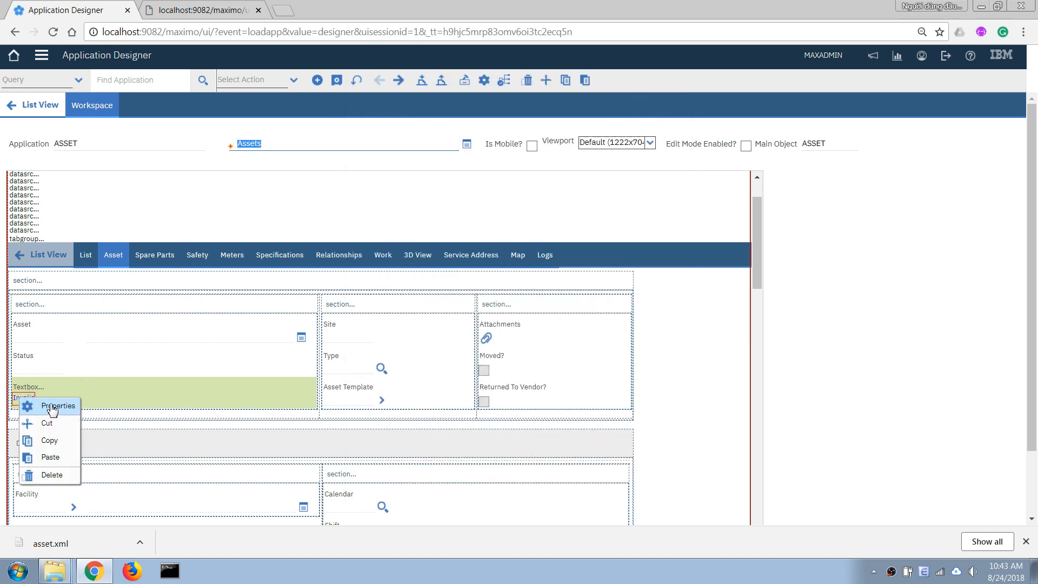
{"action": "left_click", "coordinate": [59, 407]}
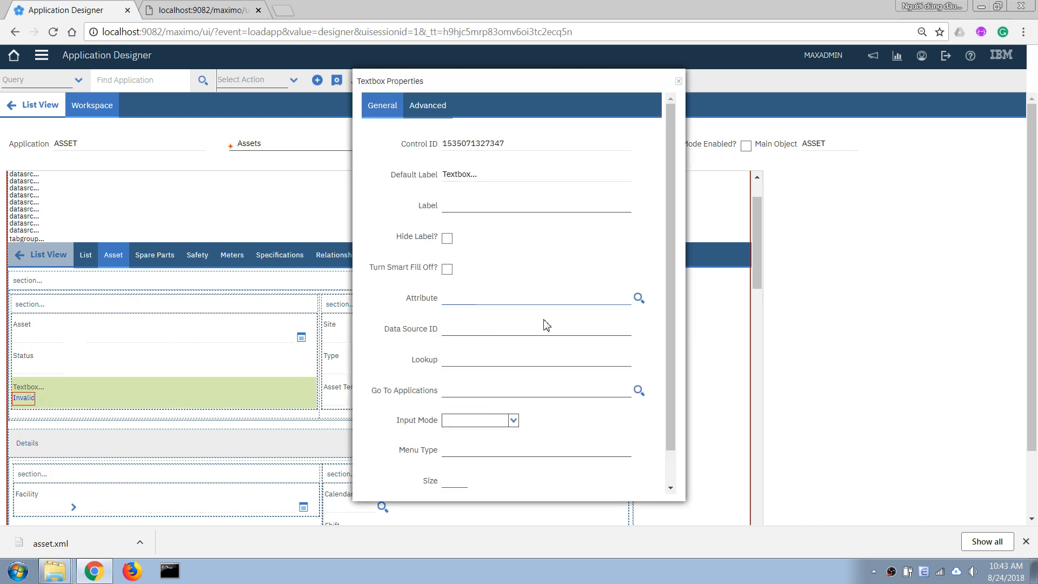
{"action": "left_click", "coordinate": [536, 297]}
{"action": "type", "text": "ASSETTYPE"}
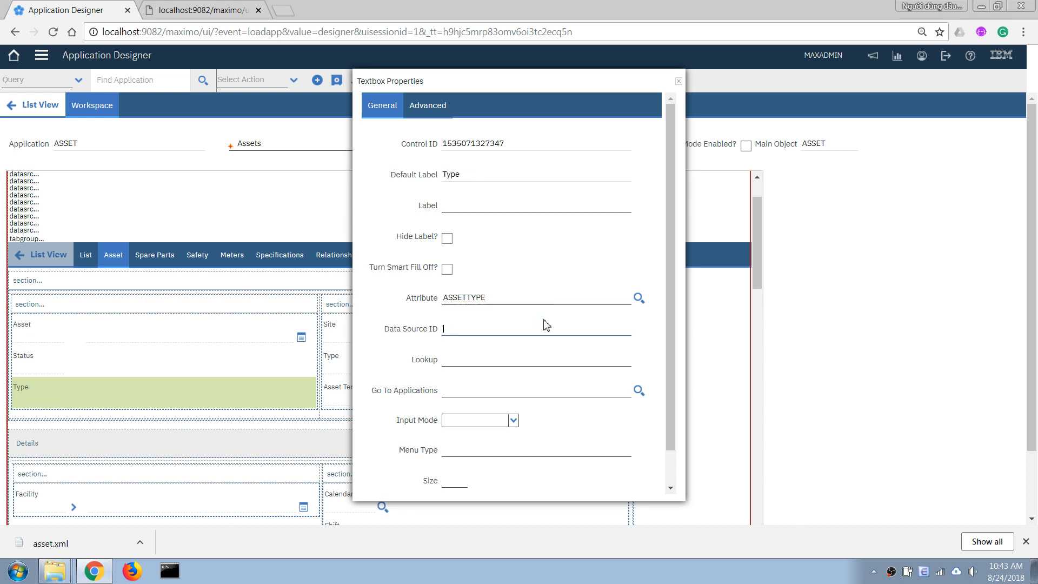
{"action": "mouse_move", "coordinate": [638, 298]}
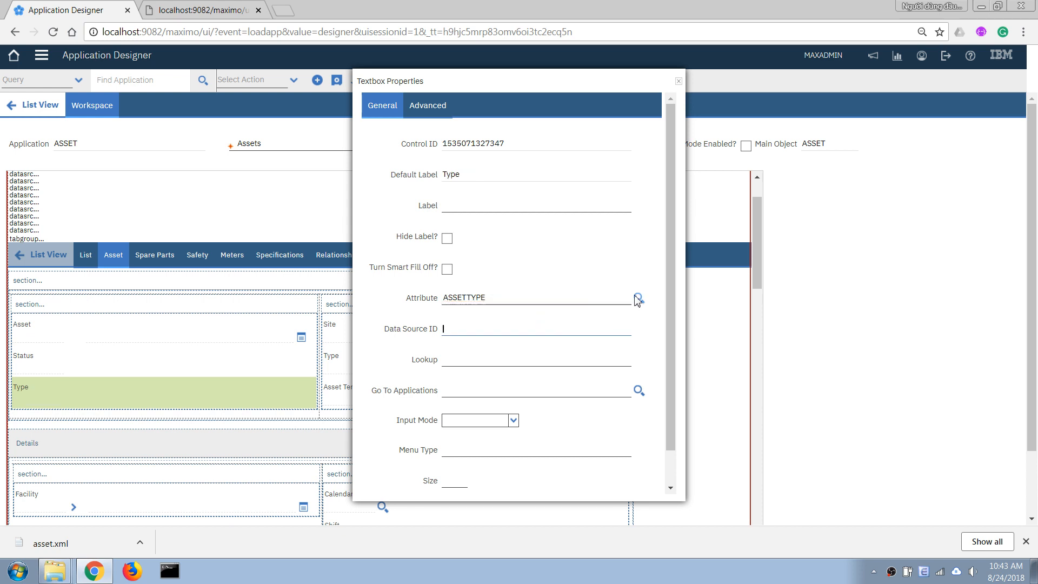
Pick CALNUM from the asset attribute lookup, then retype ASSETTYPE as the attribute.
{"action": "left_click", "coordinate": [637, 297]}
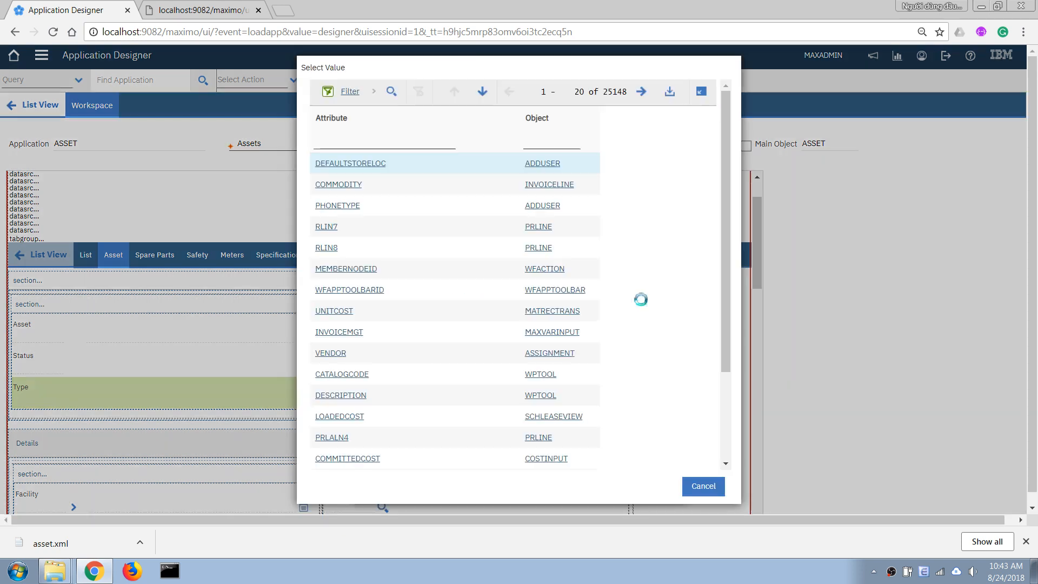
{"action": "left_click", "coordinate": [637, 141]}
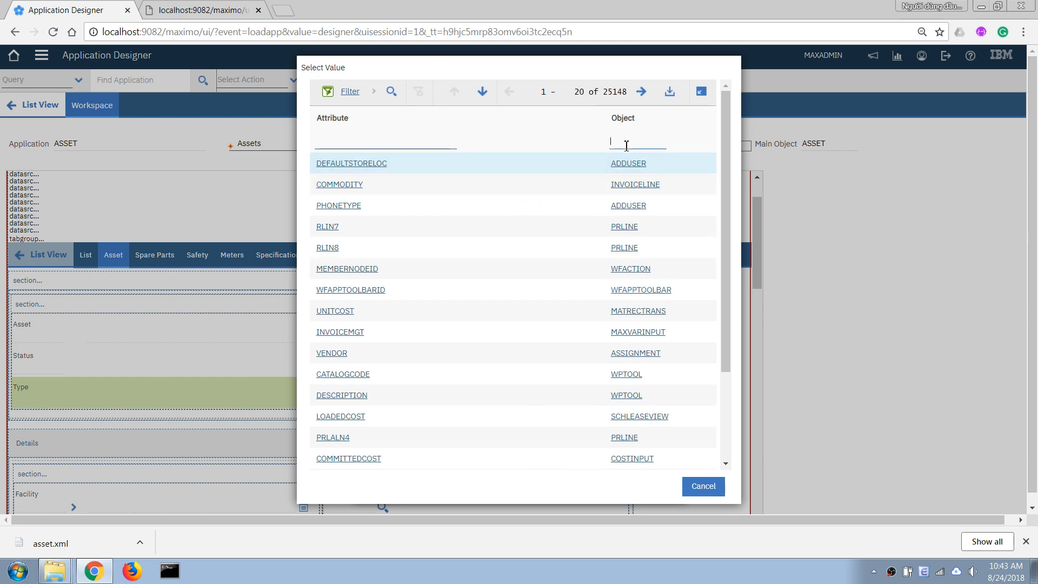
{"action": "type", "text": "asset"}
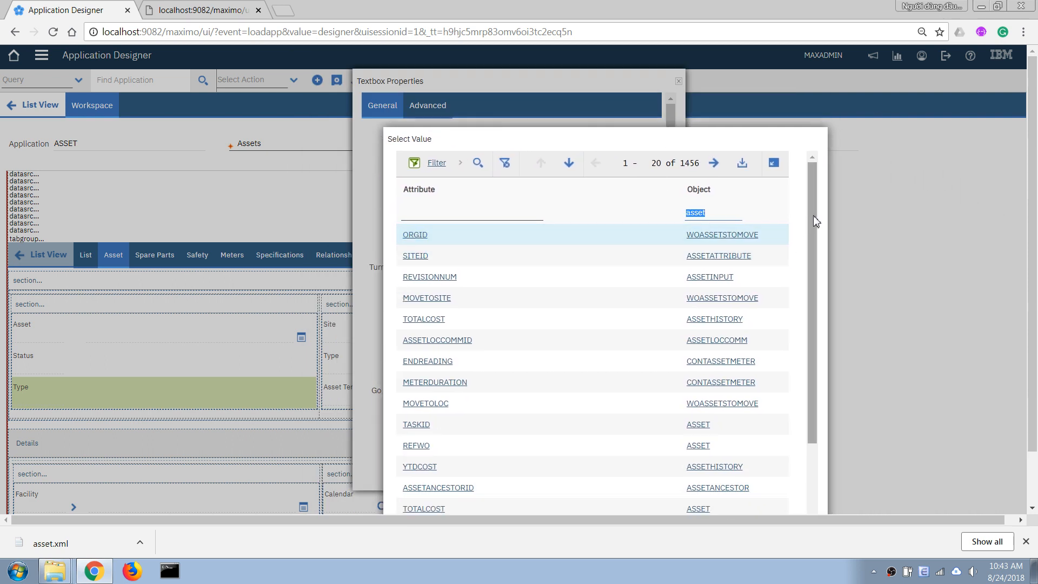
{"action": "scroll", "scroll_direction": "down", "scroll_amount": 3}
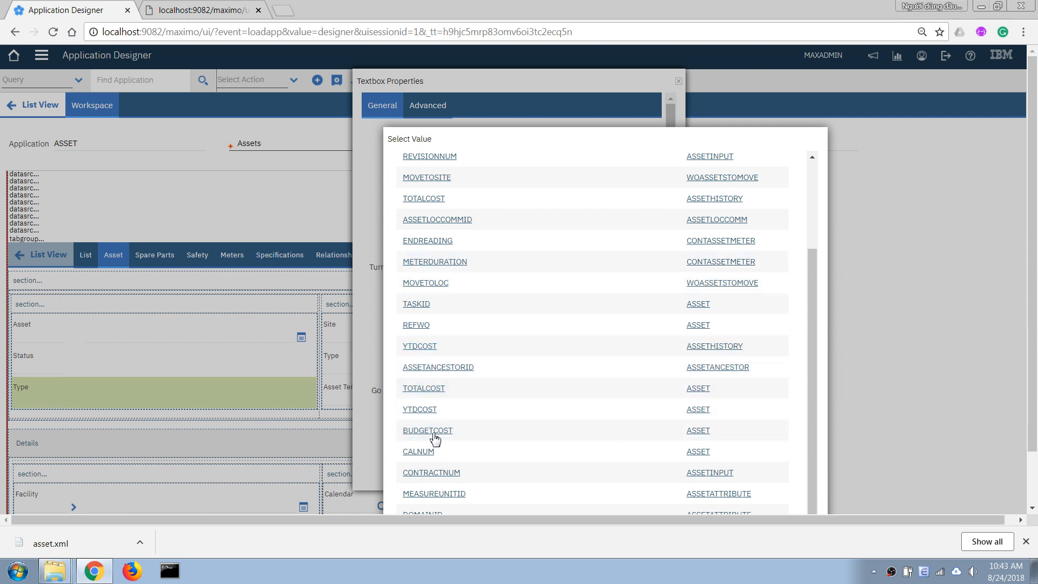
{"action": "left_click", "coordinate": [428, 430]}
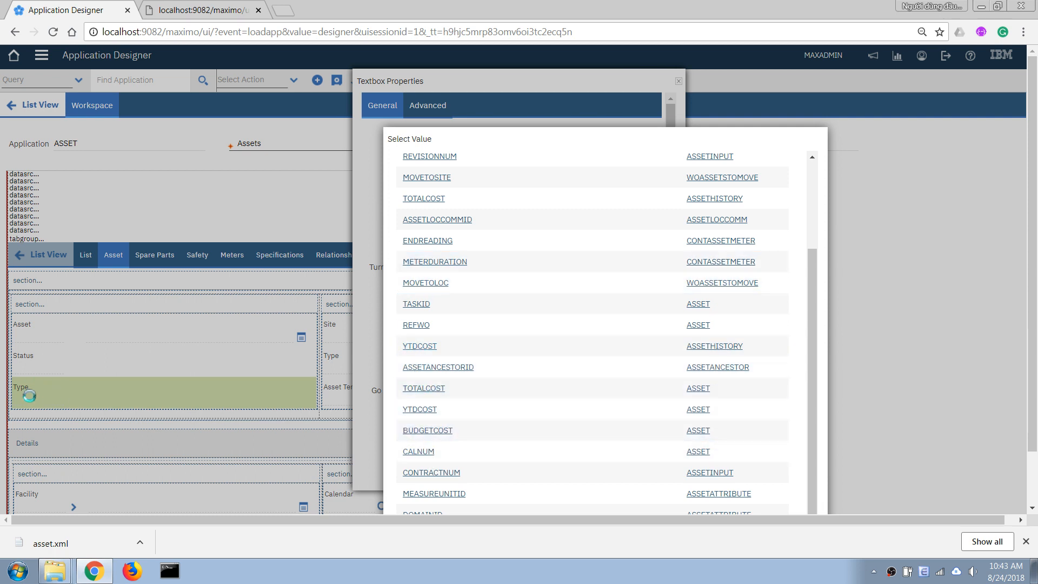
{"action": "mouse_move", "coordinate": [418, 460]}
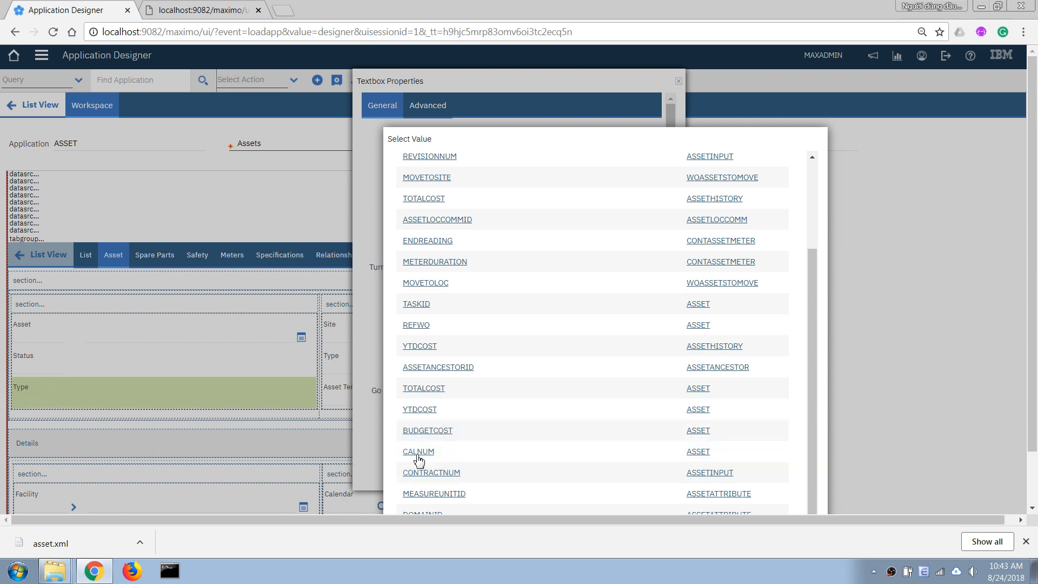
{"action": "left_click", "coordinate": [418, 452]}
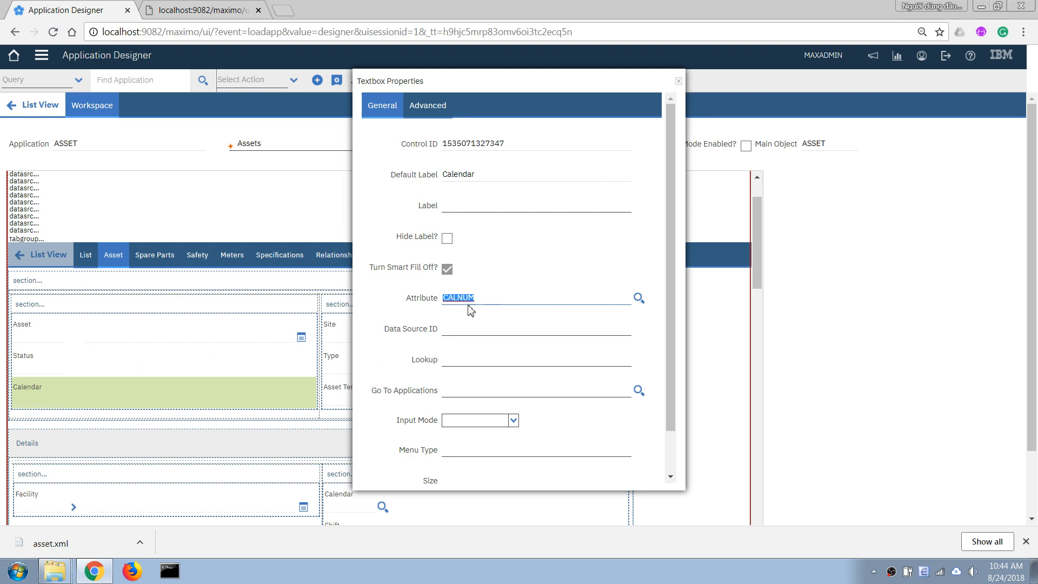
{"action": "type", "text": "ASSETTYPE"}
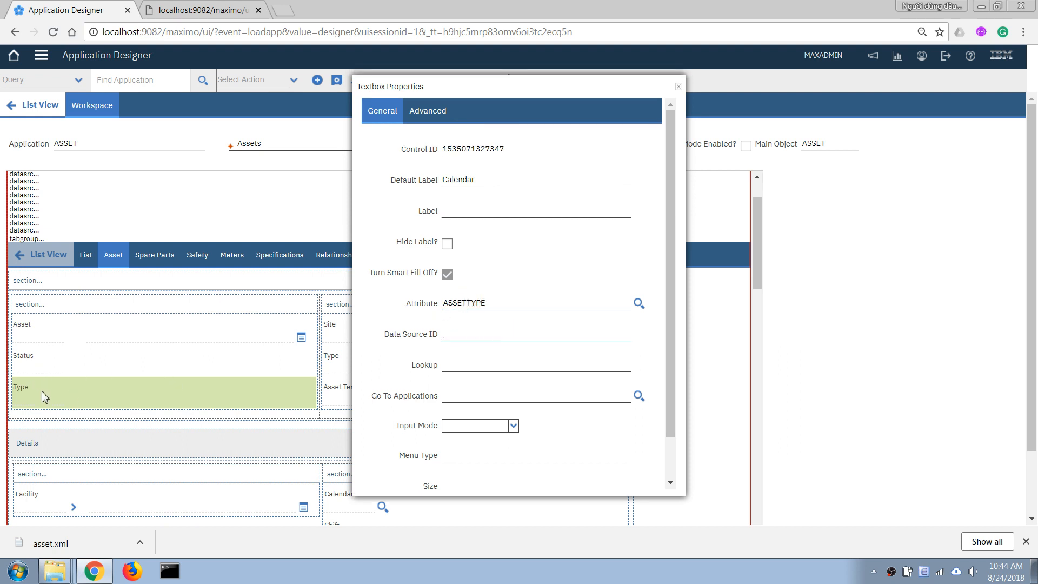
Close the Textbox Properties and save the ASSET application definition, dismissing the confirmation.
{"action": "left_click", "coordinate": [678, 86]}
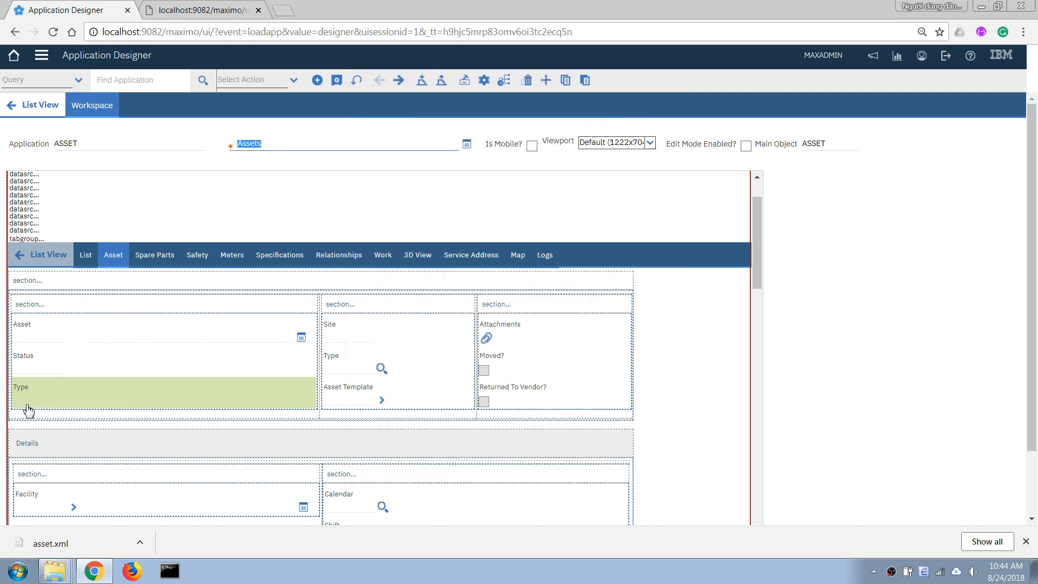
{"action": "mouse_move", "coordinate": [61, 414]}
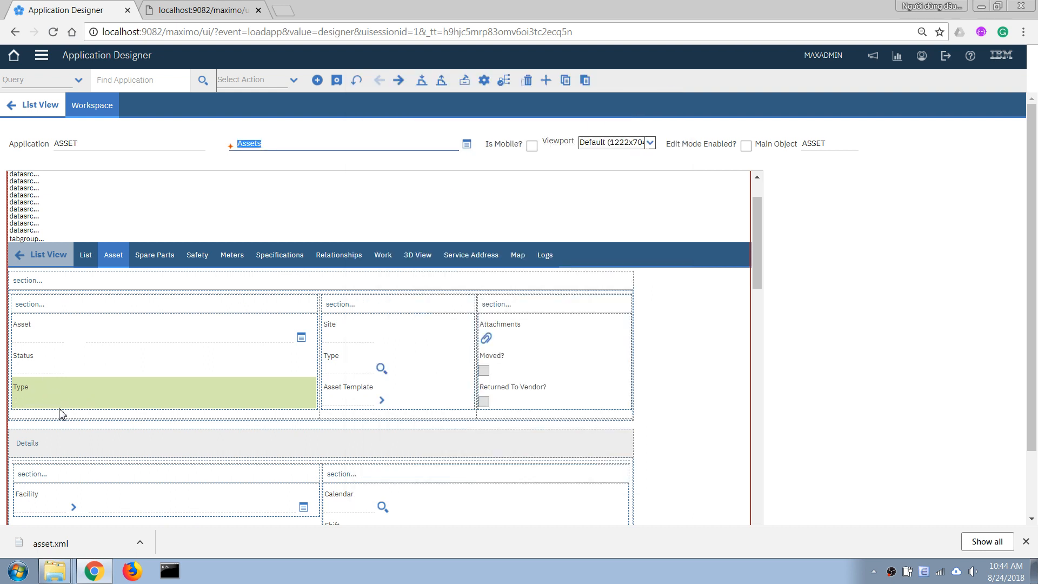
{"action": "mouse_move", "coordinate": [17, 400]}
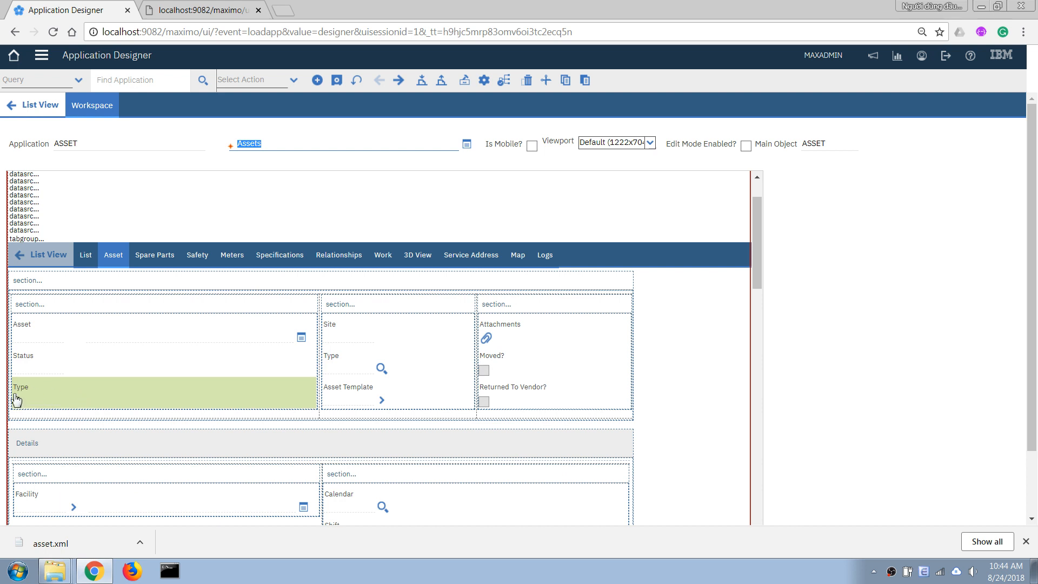
{"action": "mouse_move", "coordinate": [452, 316]}
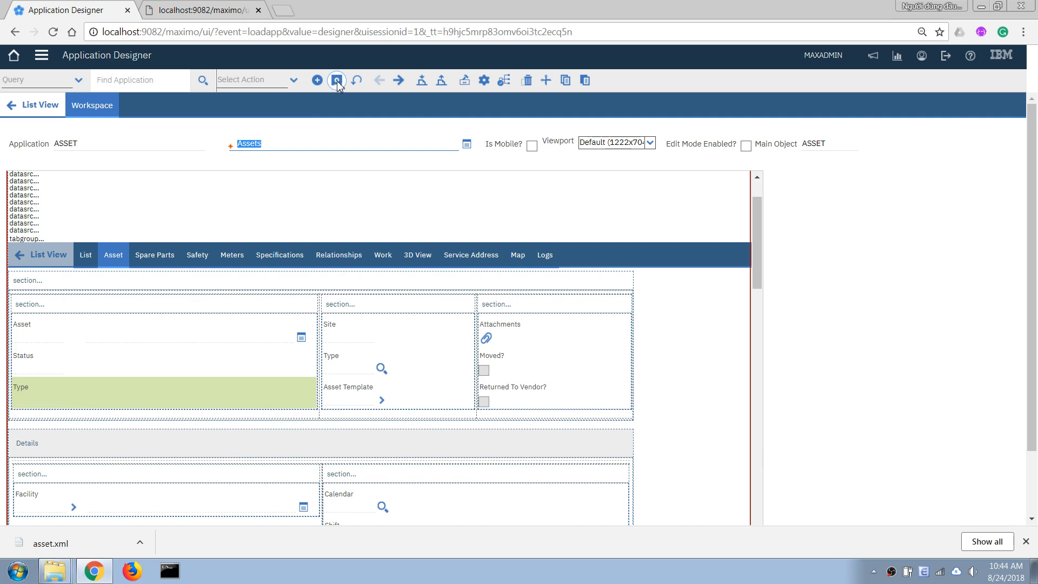
{"action": "left_click", "coordinate": [337, 80]}
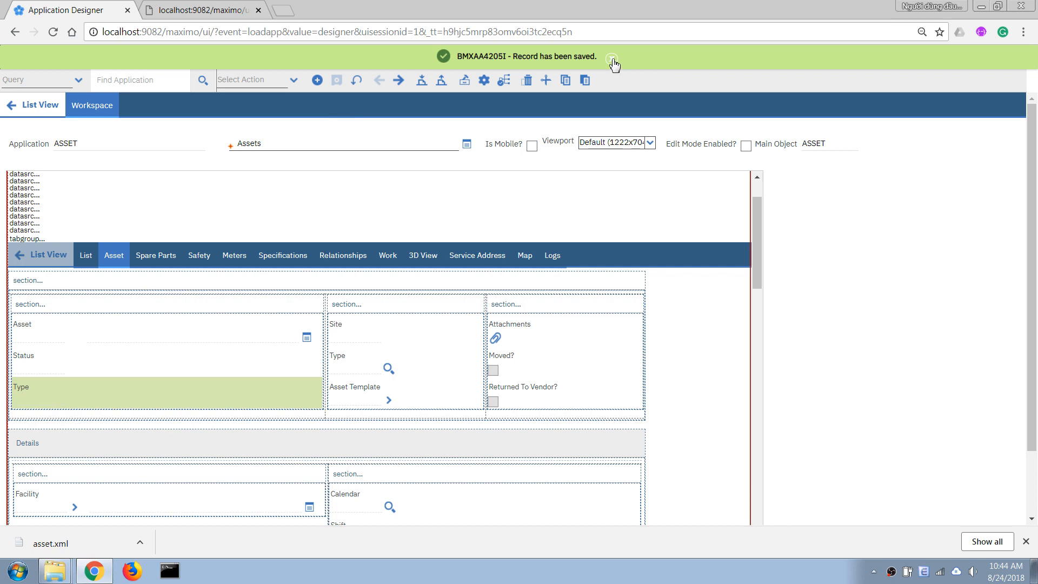
{"action": "left_click", "coordinate": [612, 63]}
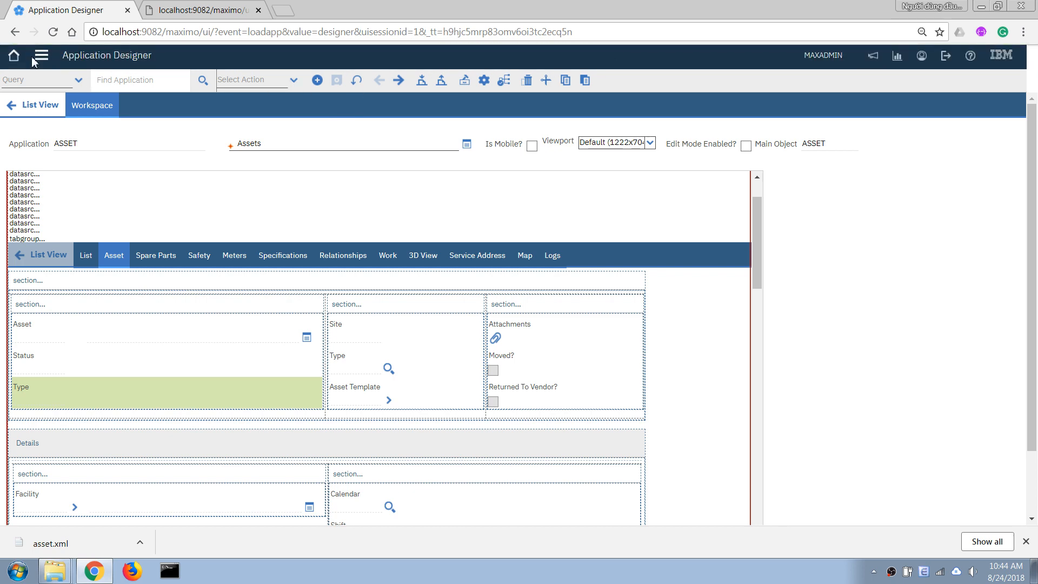
Return through the Start Center to the Assets application and open asset 1004.
{"action": "left_click", "coordinate": [13, 55]}
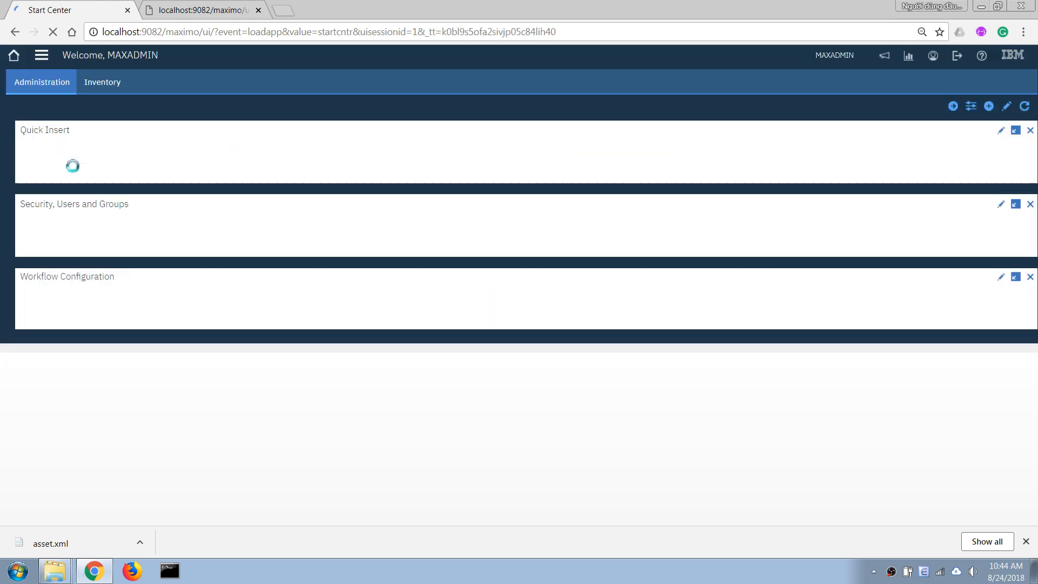
{"action": "left_click", "coordinate": [41, 56]}
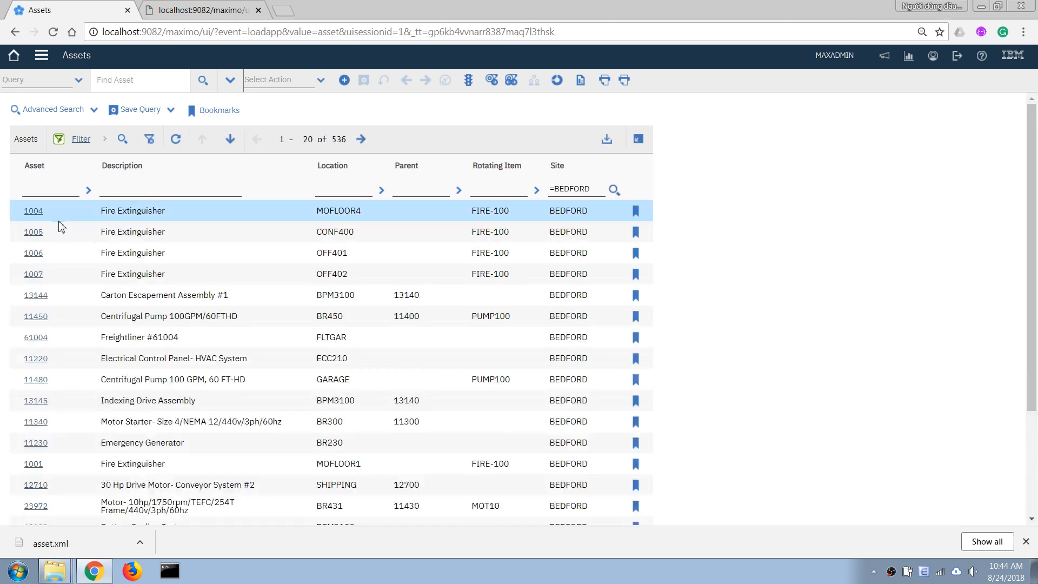
{"action": "left_click", "coordinate": [33, 210]}
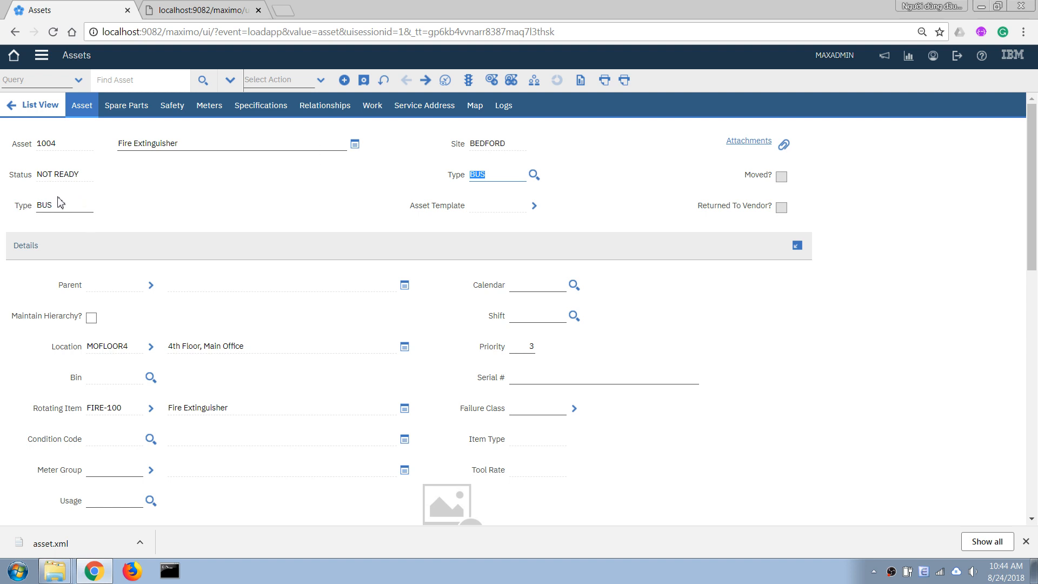
{"action": "mouse_move", "coordinate": [361, 181]}
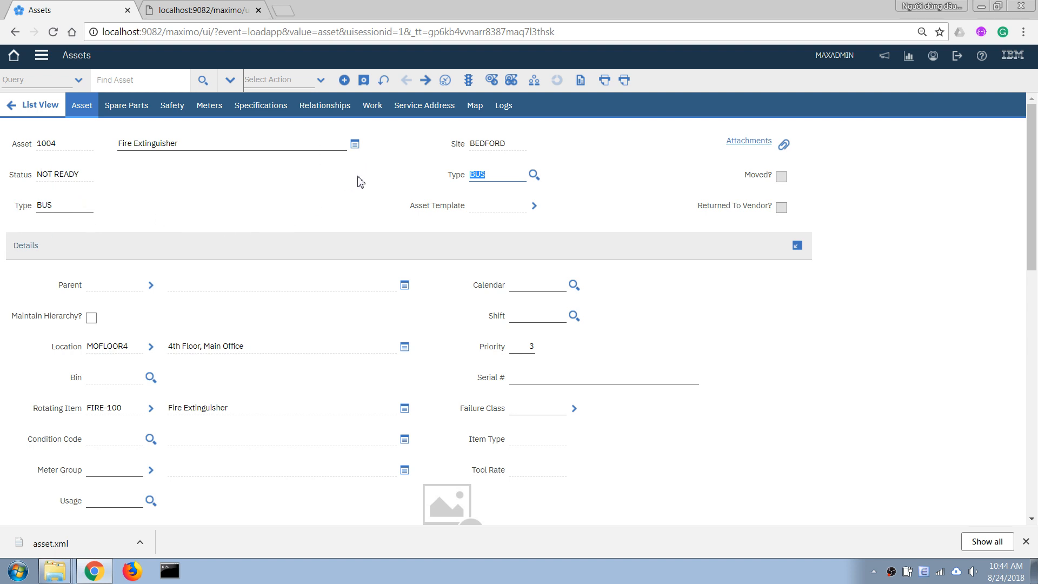